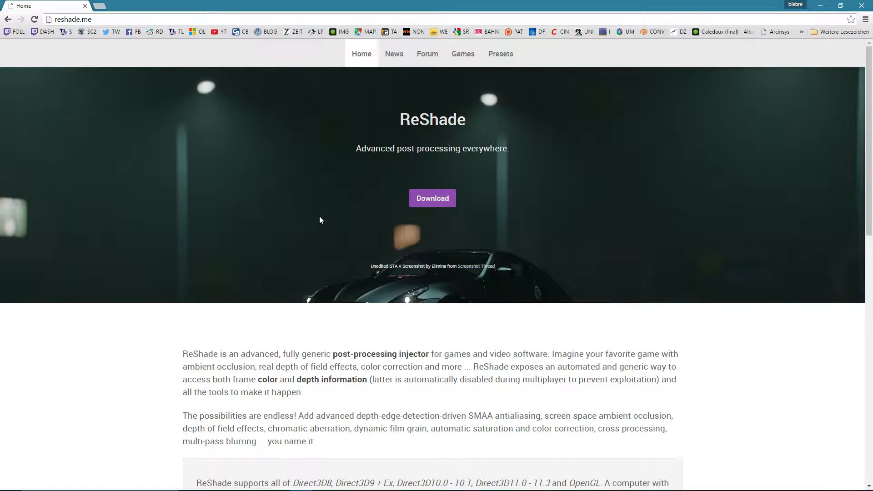
mouse_move(456, 313)
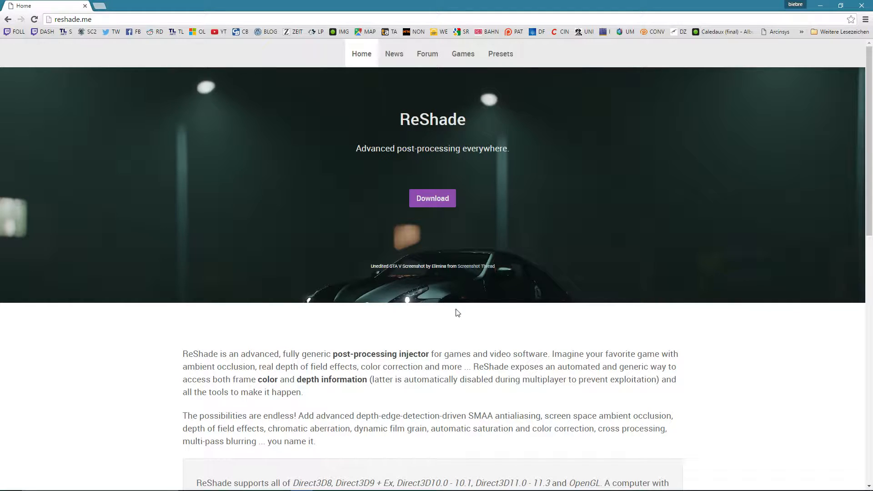
mouse_move(496, 331)
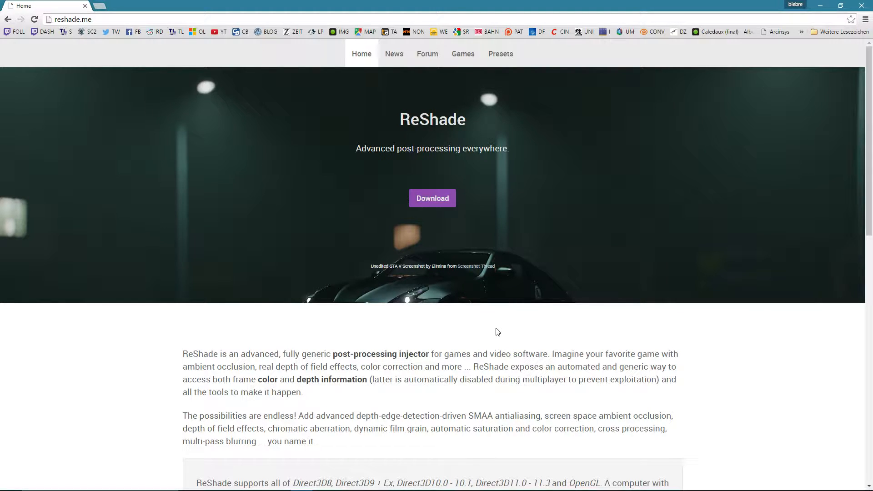
mouse_move(554, 337)
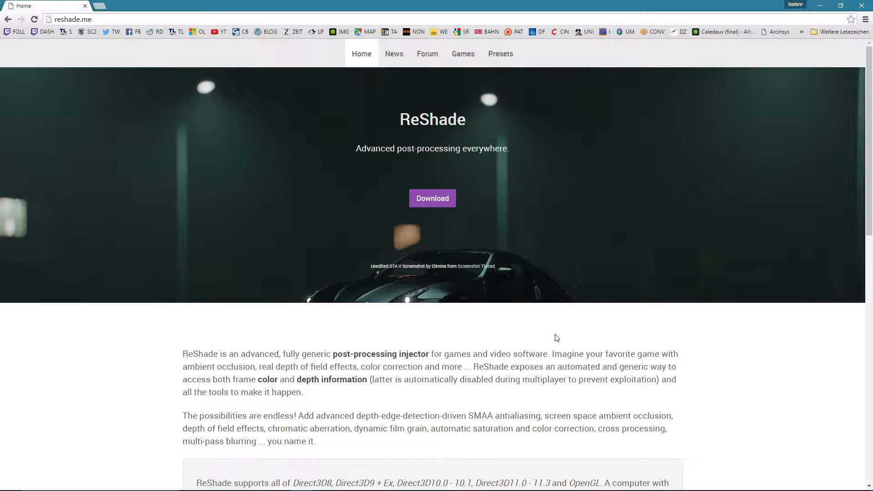
mouse_move(559, 350)
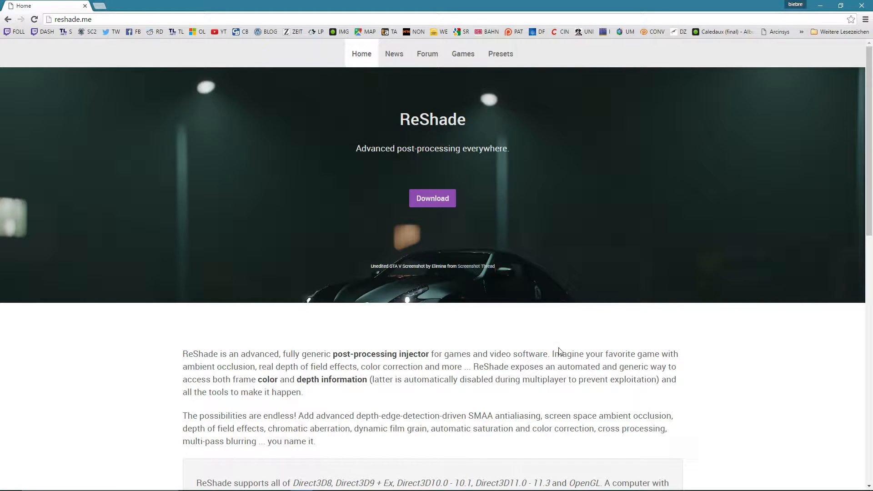
mouse_move(558, 348)
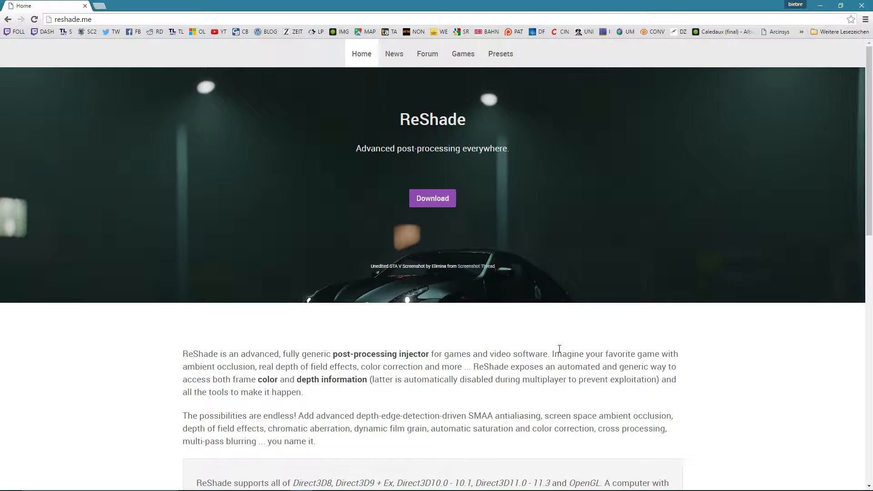
mouse_move(479, 335)
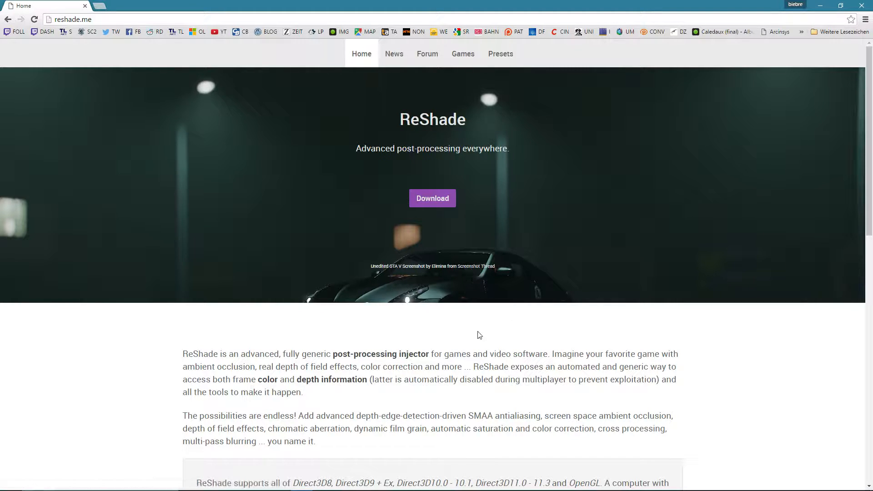
mouse_move(462, 333)
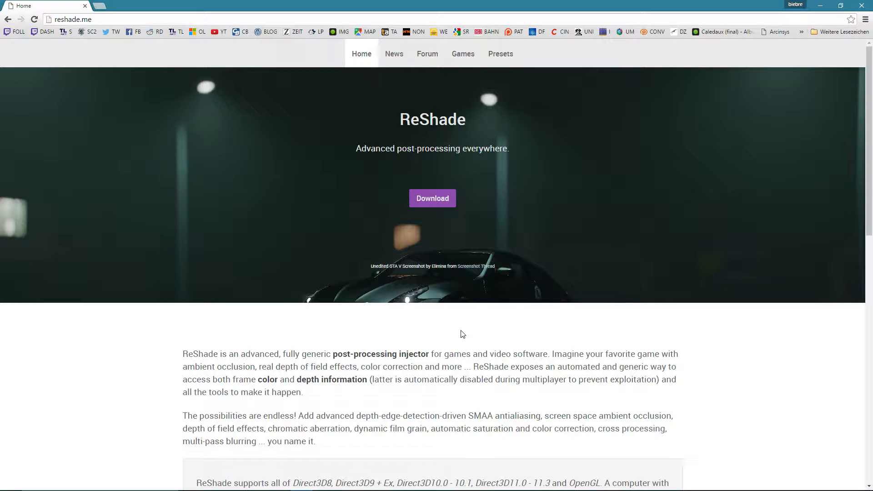
mouse_move(422, 232)
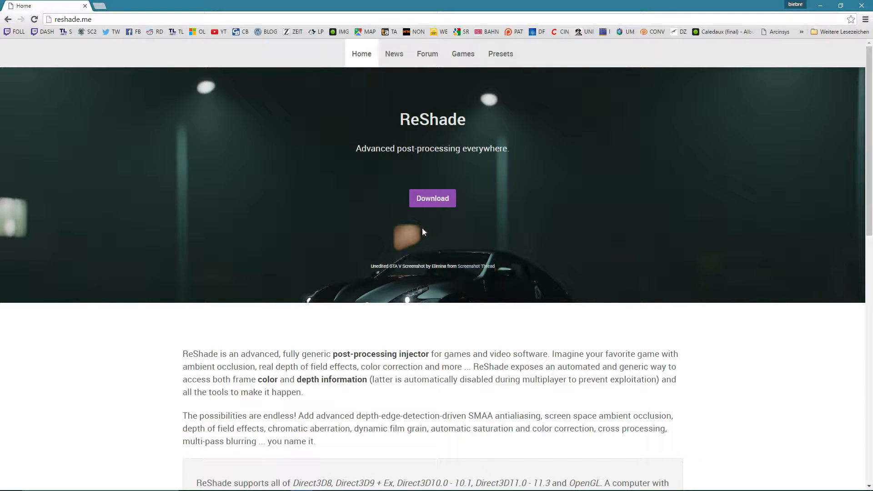
mouse_move(432, 198)
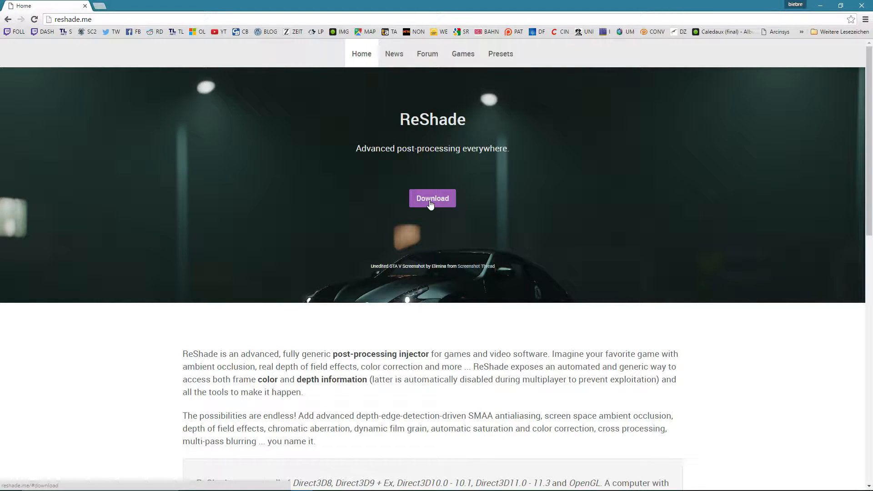
Download the ReShade 2.0.3f1 archive from its MediaFire page, then close the tab.
left_click(70, 19)
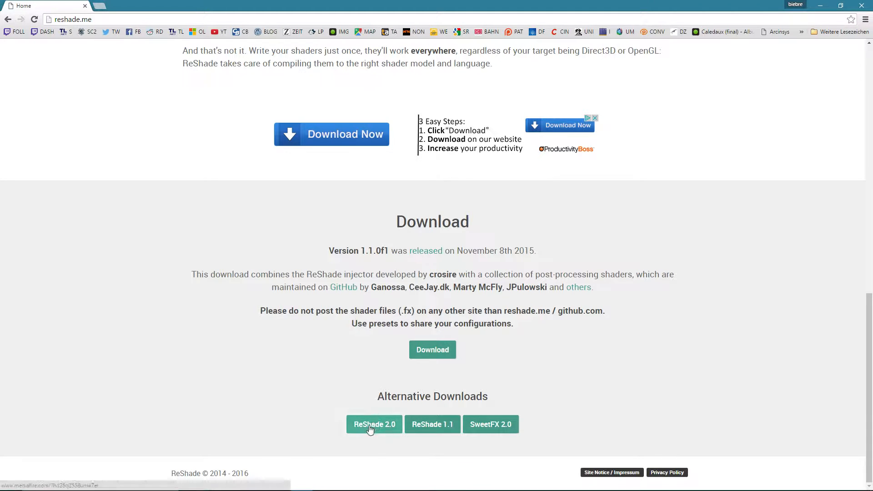
left_click(374, 424)
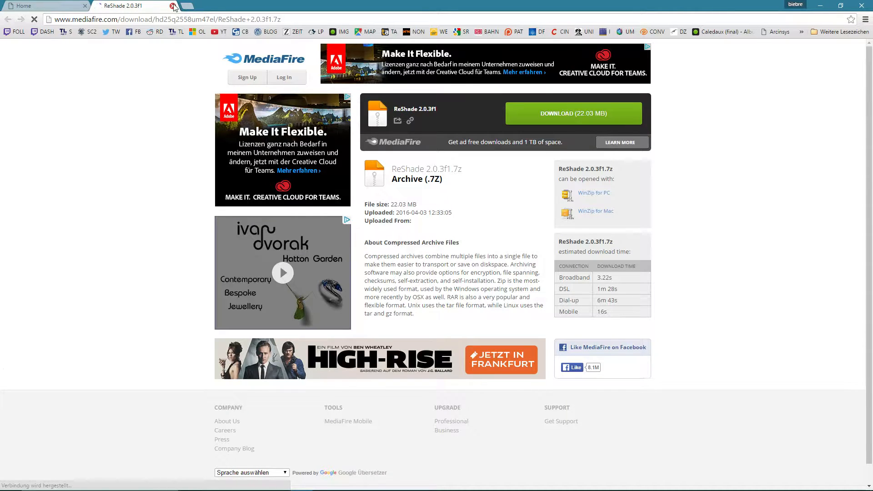
left_click(174, 5)
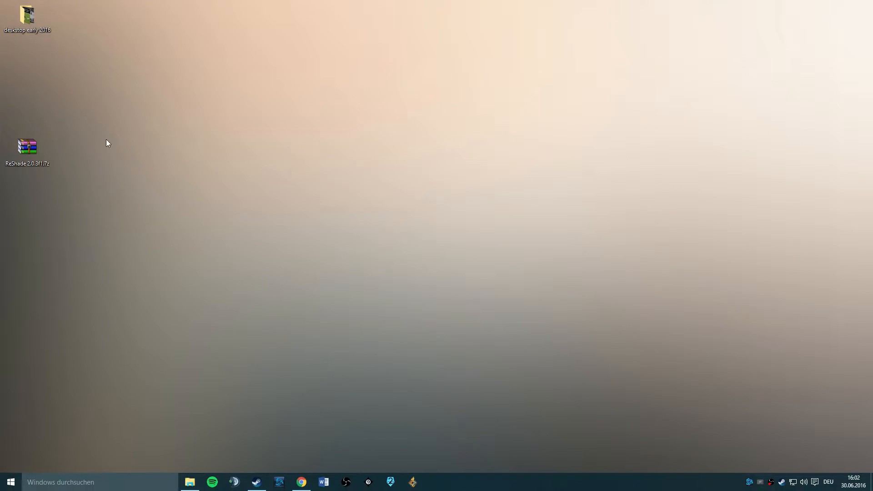
Extract the ReShade archive into its own folder on the desktop.
right_click(27, 148)
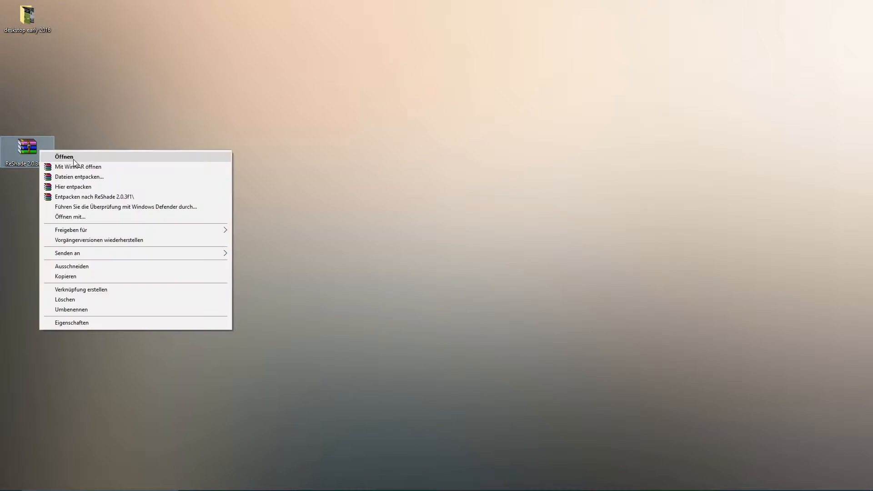
left_click(95, 196)
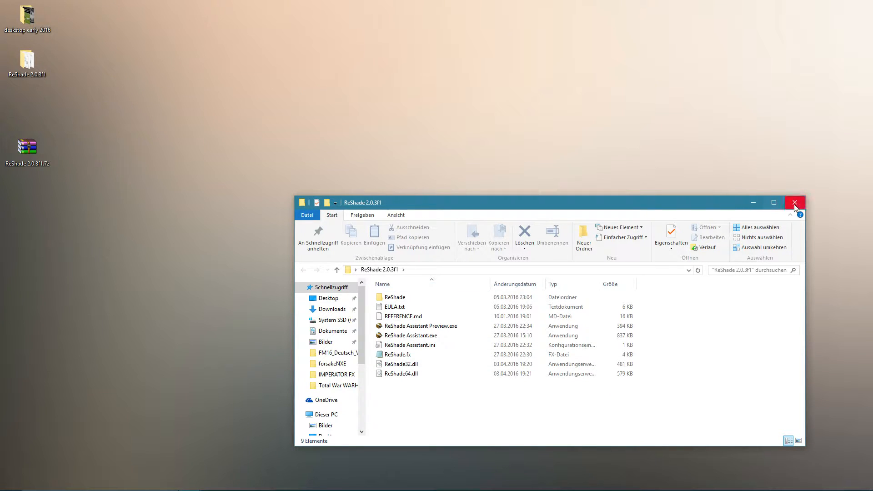
left_click(793, 201)
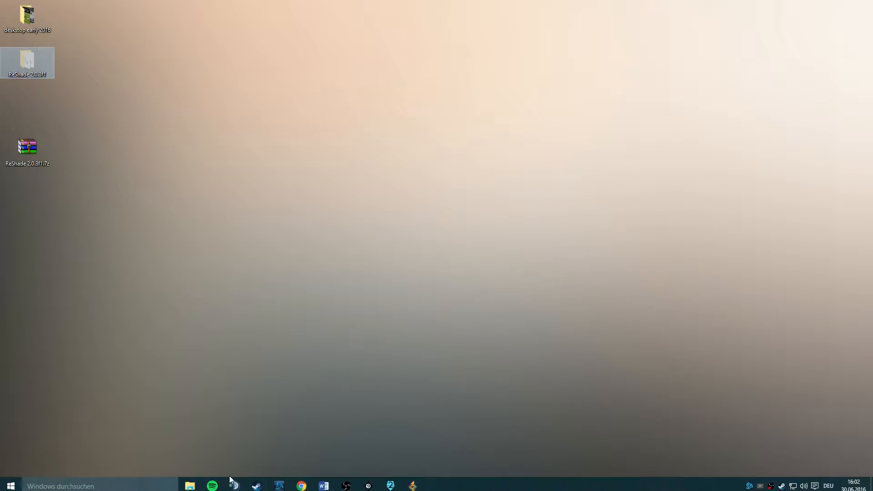
Browse to the ReShade 2.0.3f1 folder on System SSD (C:) and select ReShade Assistant.exe.
left_click(189, 485)
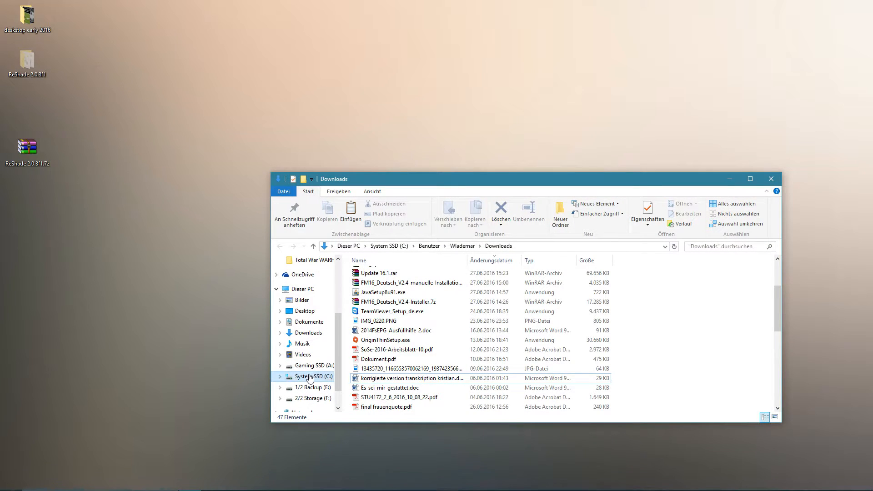
left_click(316, 376)
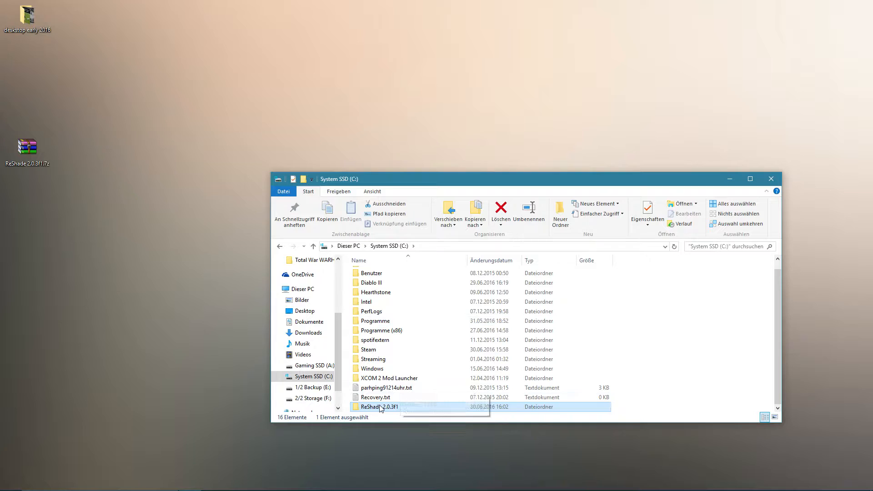
double_click(379, 407)
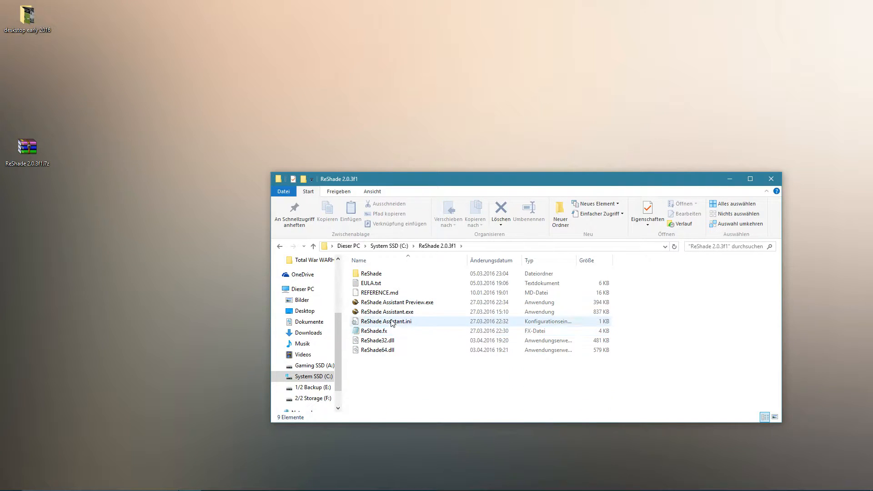
mouse_move(387, 312)
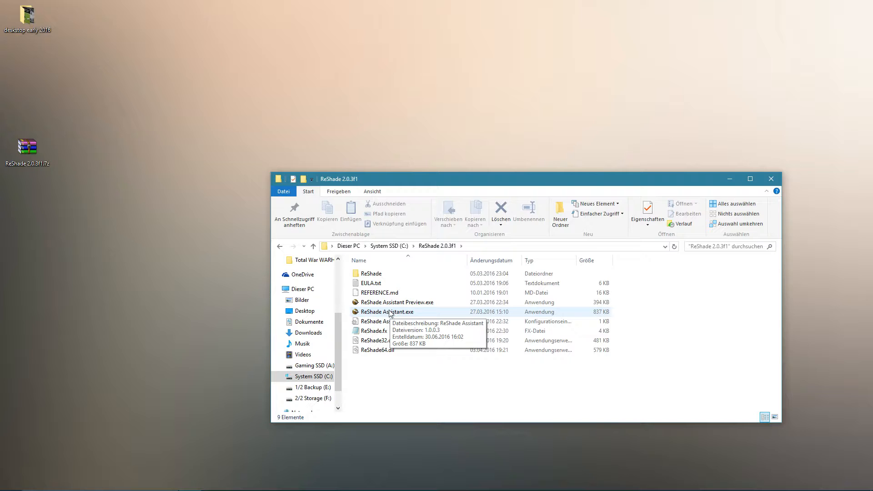
mouse_move(390, 331)
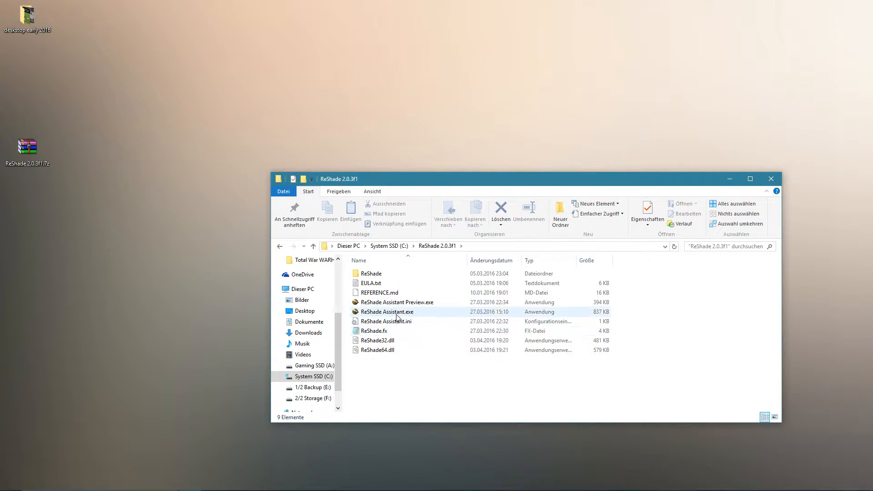
left_click(386, 312)
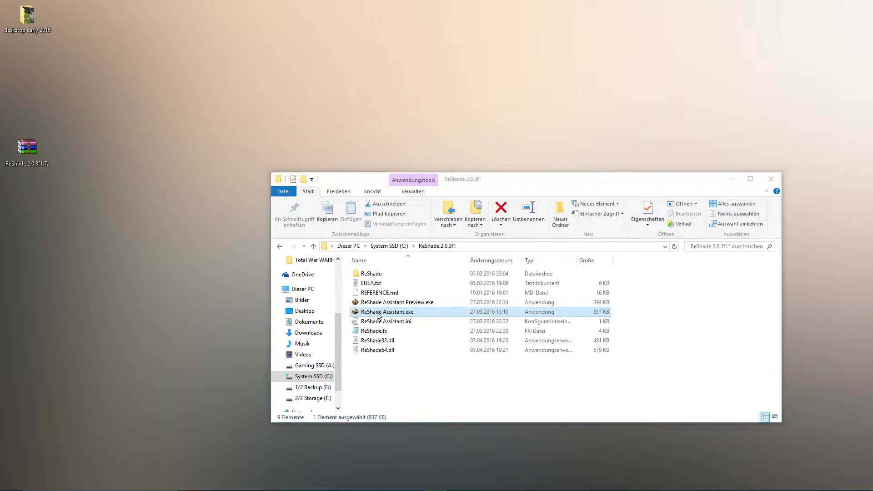
Launch ReShade Assistant and dismiss the EULA text document.
double_click(387, 312)
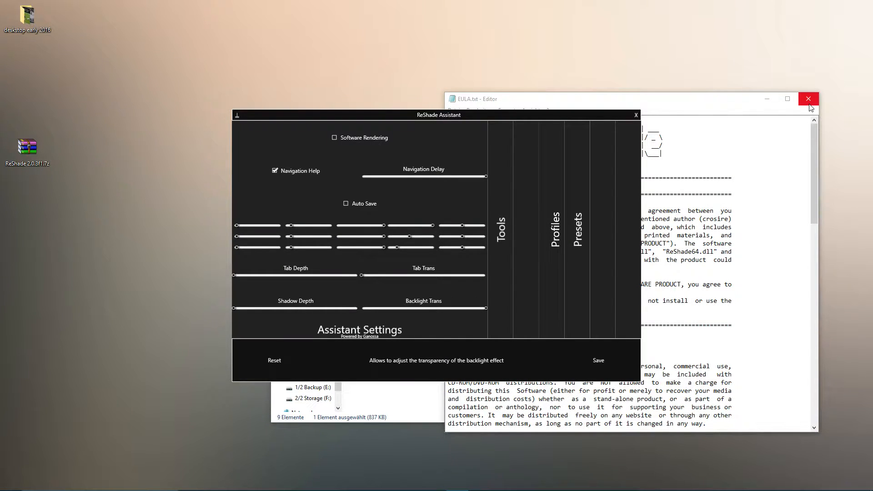
left_click(807, 98)
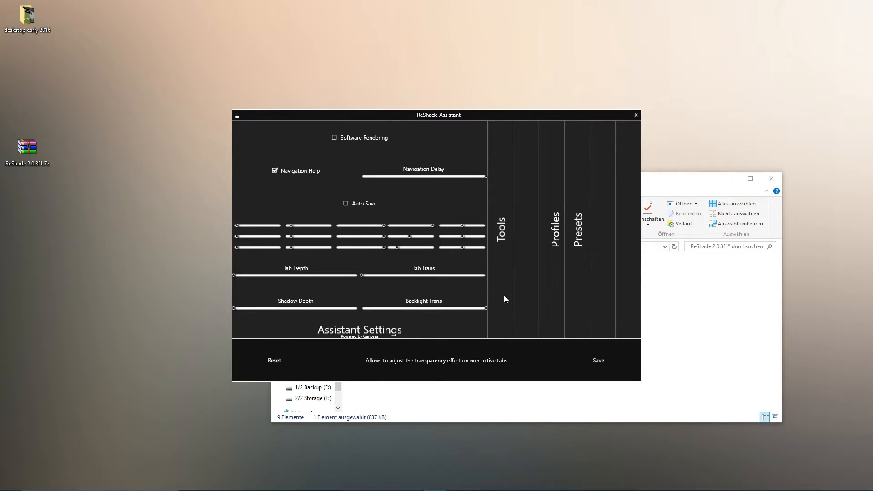
mouse_move(383, 313)
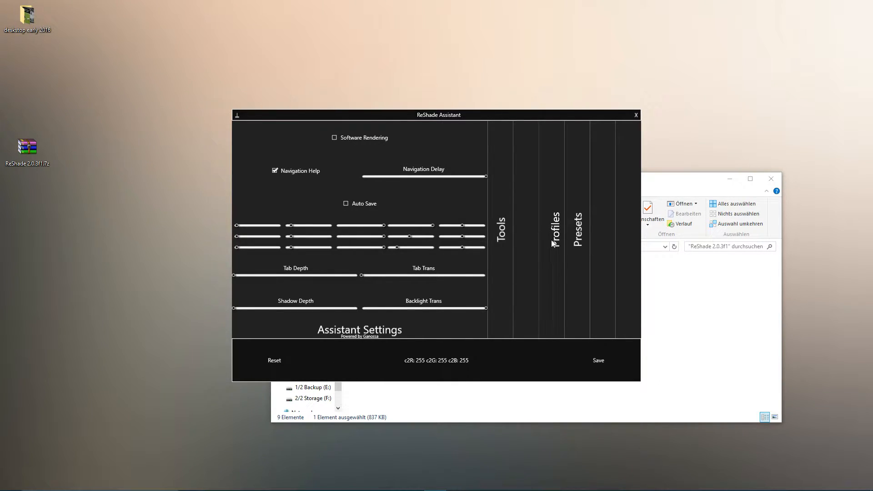
Add a new application profile pointing to Warhammer.exe with d3d9 as its graphics API.
left_click(555, 228)
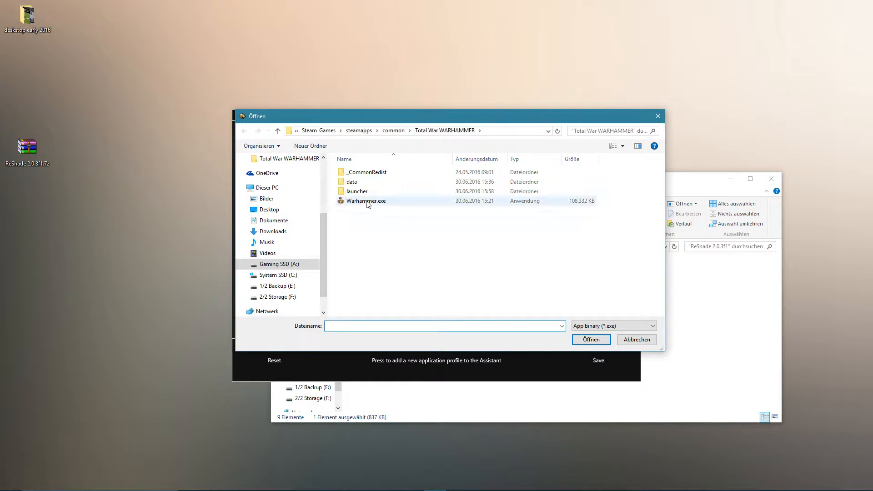
mouse_move(365, 201)
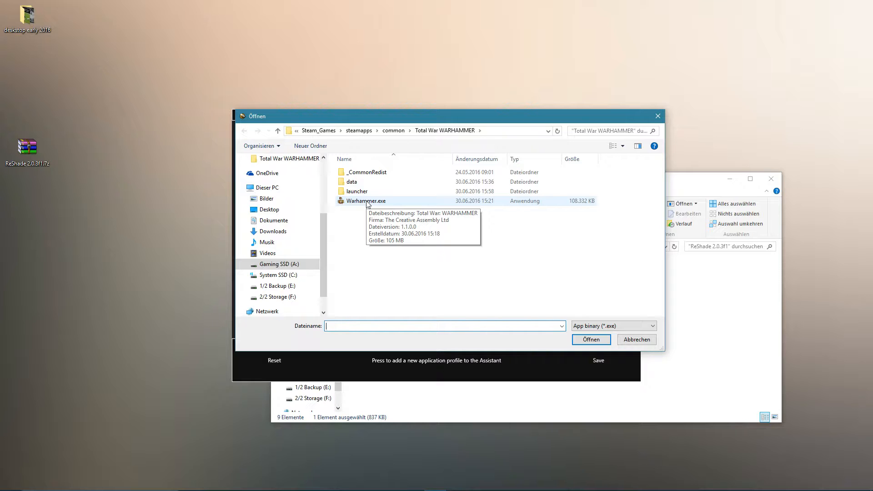
left_click(365, 200)
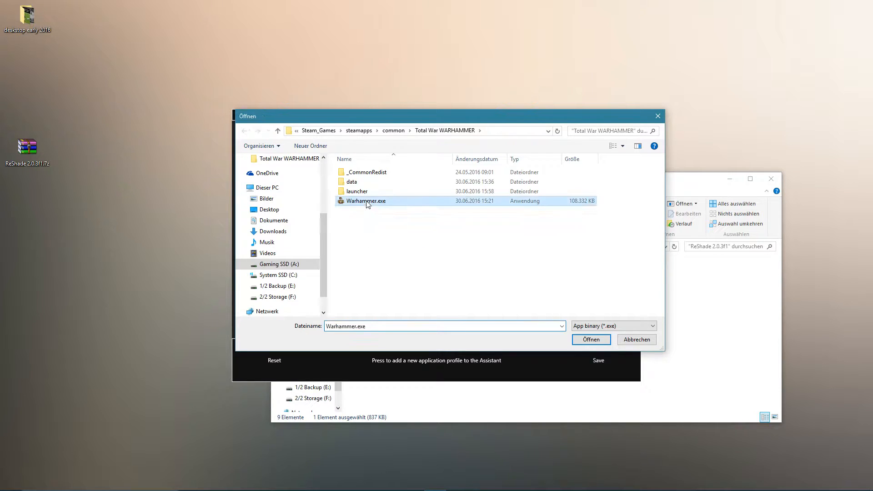
left_click(589, 339)
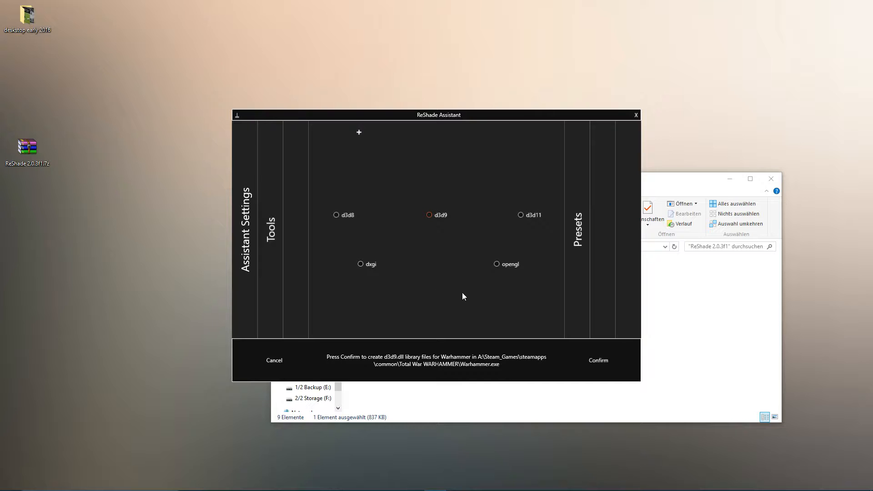
Confirm creation of the d3d9 library files for Warhammer.
left_click(336, 215)
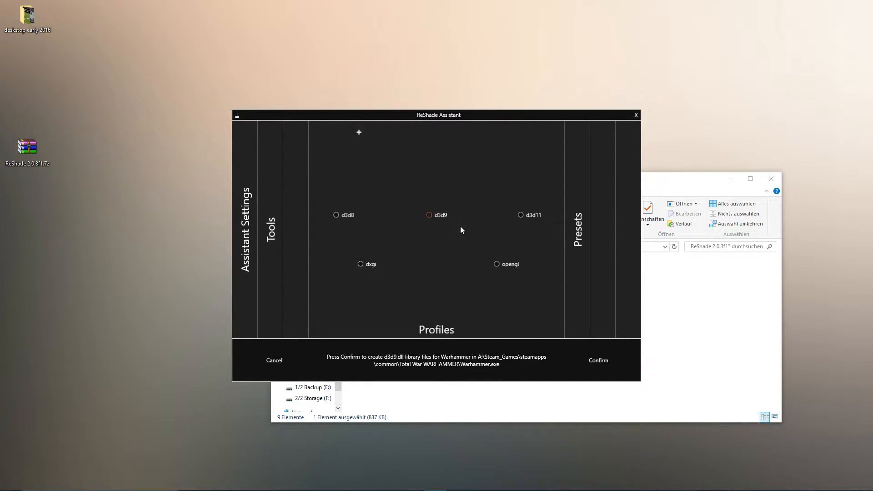
mouse_move(543, 289)
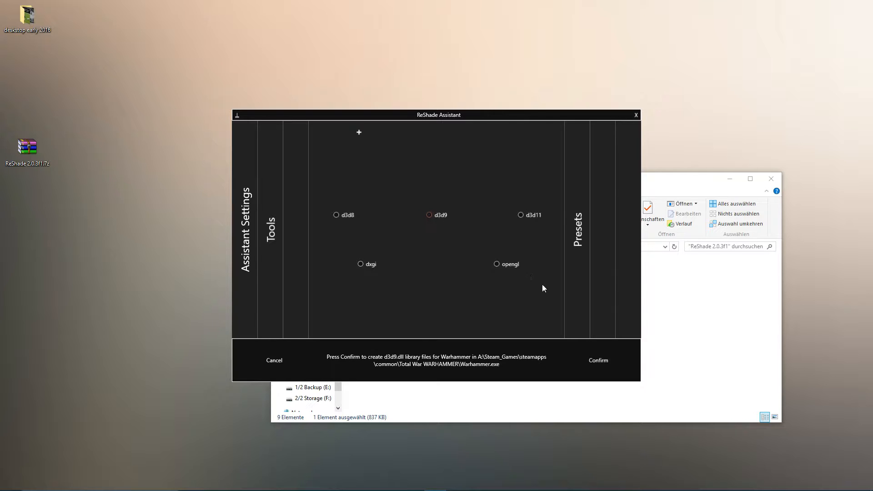
left_click(361, 263)
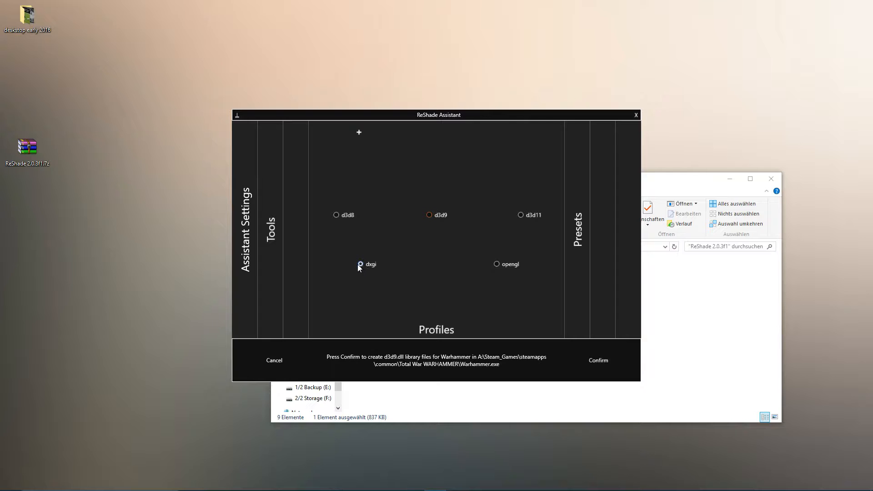
mouse_move(370, 270)
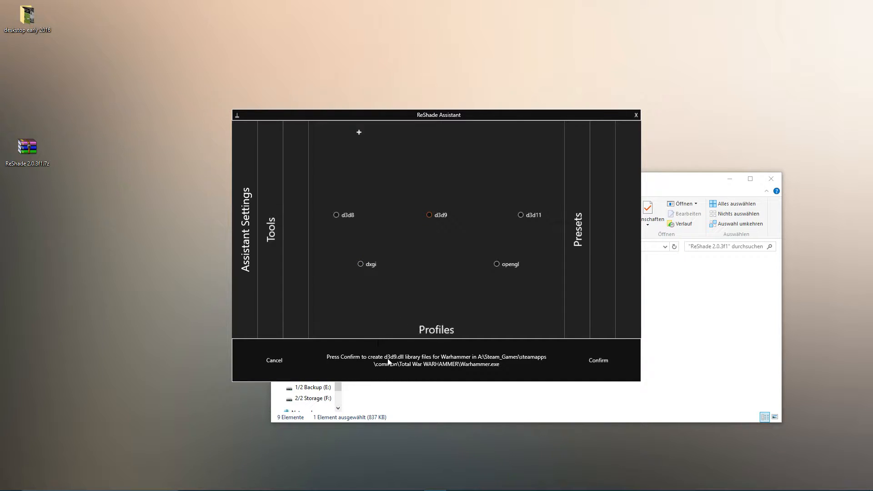
left_click(361, 264)
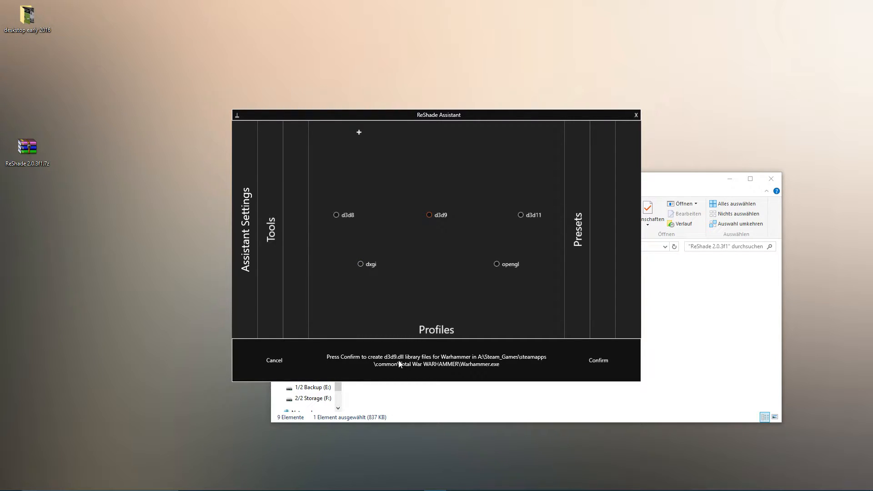
mouse_move(382, 267)
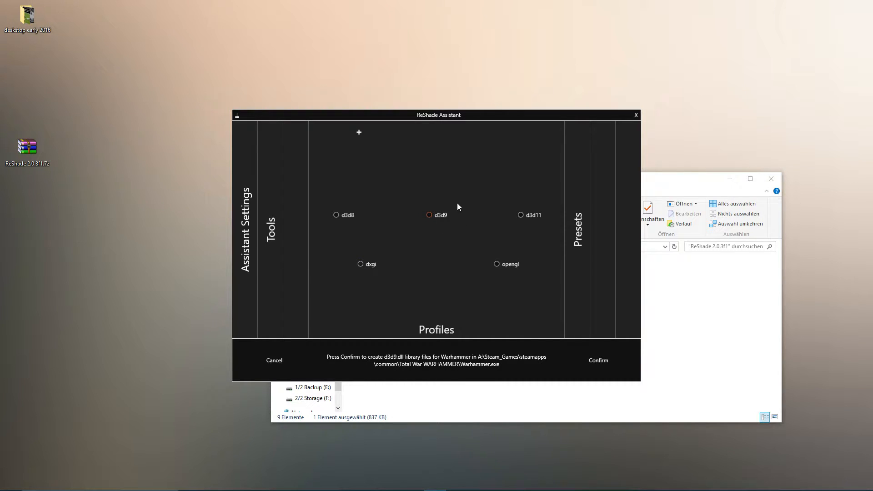
left_click(597, 360)
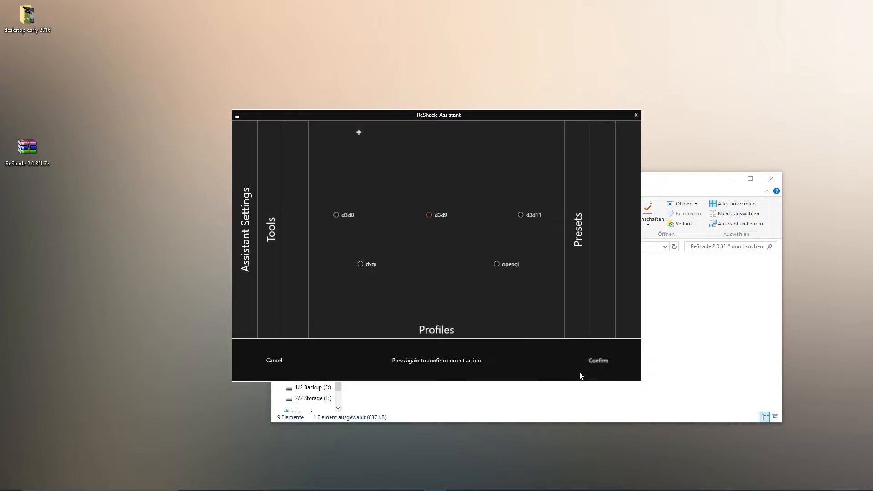
left_click(598, 360)
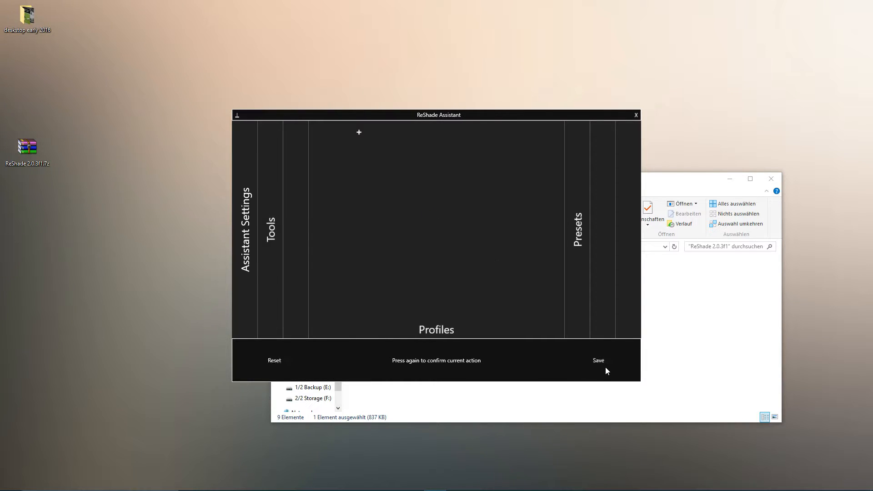
Create the Total_War_WARHAMMER application profile and cancel the extra Open dialog.
left_click(358, 133)
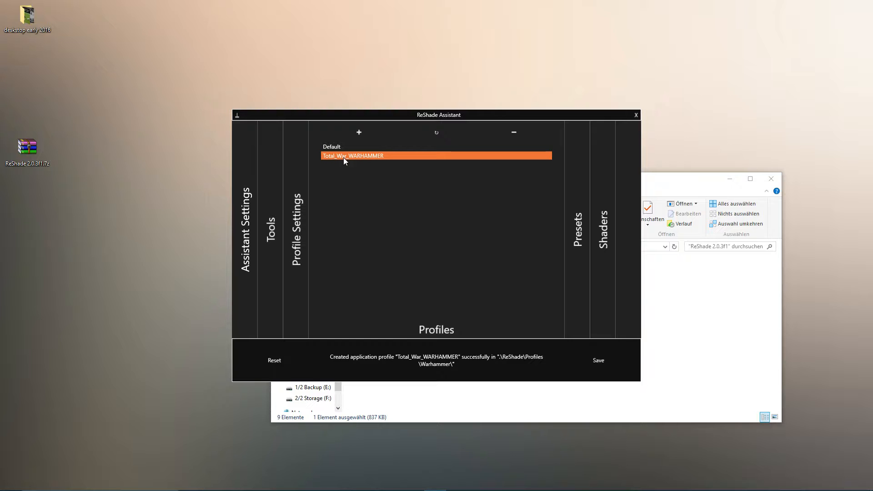
mouse_move(350, 163)
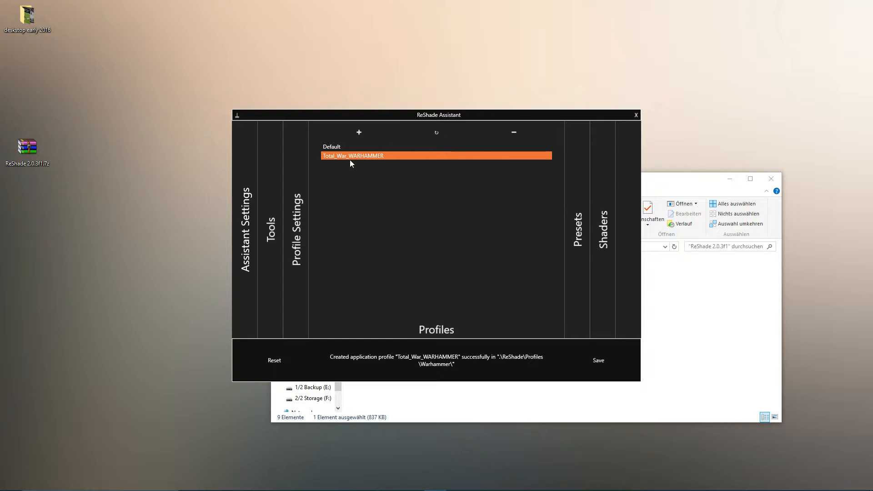
left_click(358, 132)
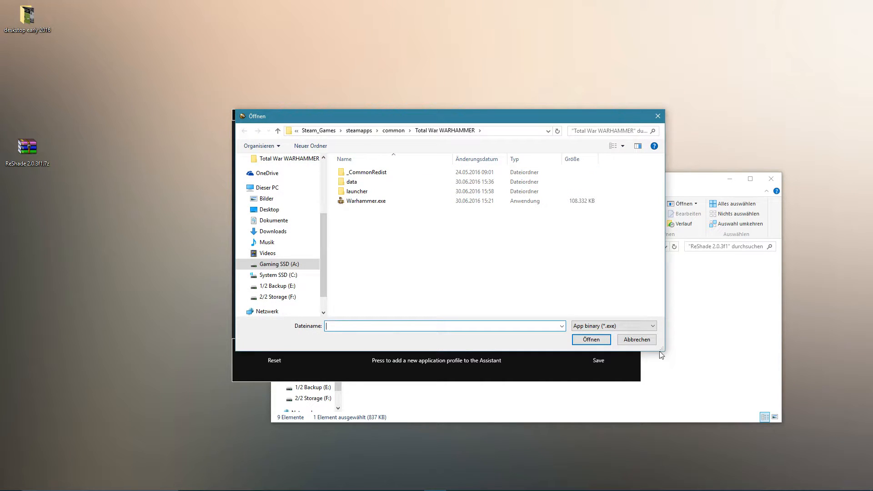
left_click(590, 339)
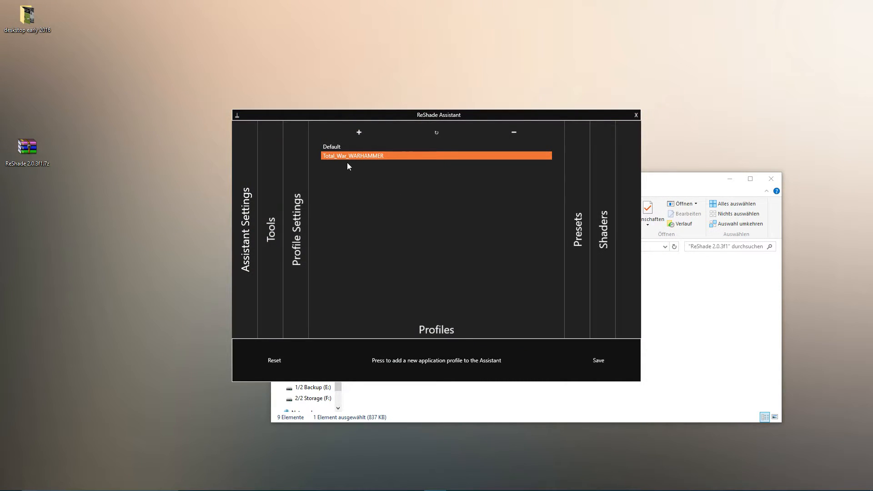
mouse_move(403, 162)
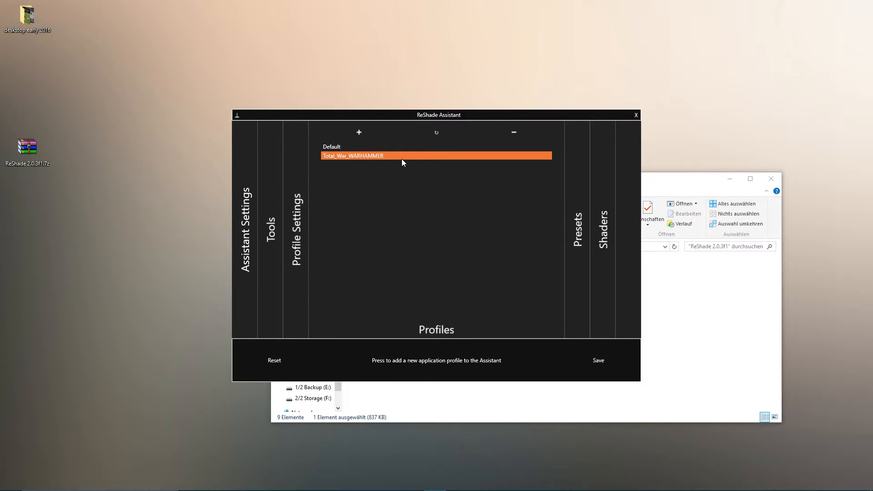
mouse_move(577, 245)
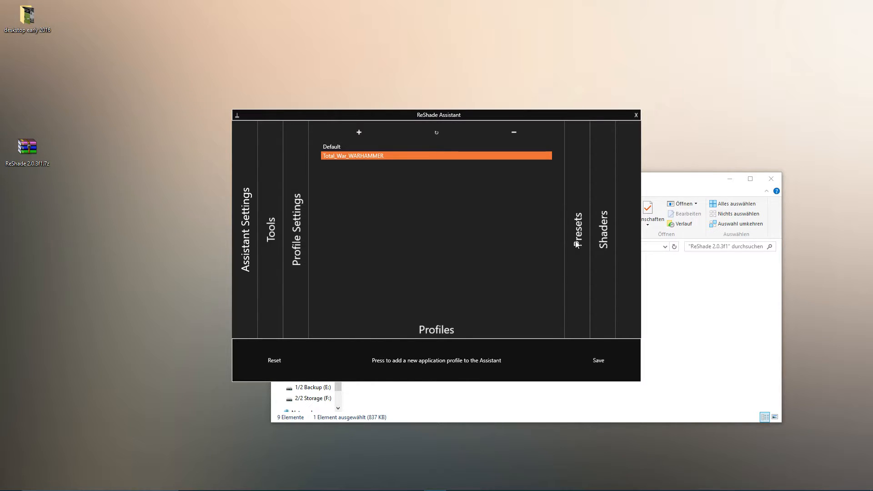
Create a new preset named forsakeNXE based on Default.
left_click(578, 230)
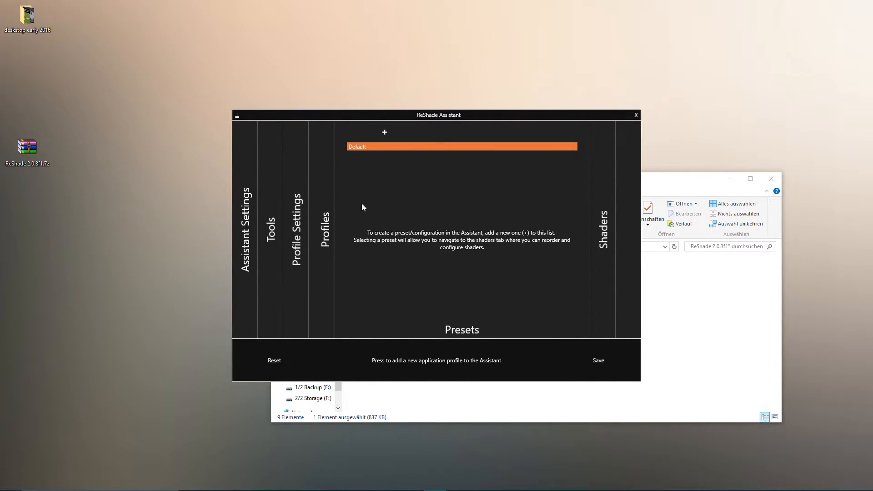
mouse_move(383, 135)
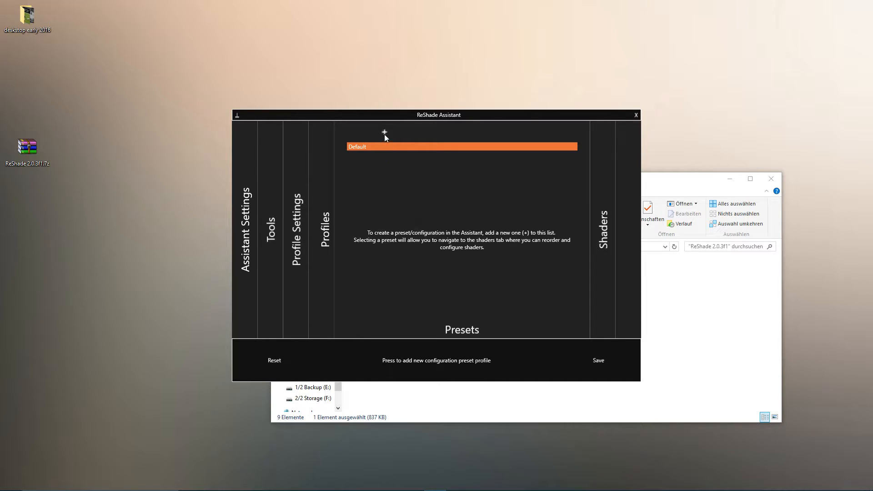
left_click(383, 132)
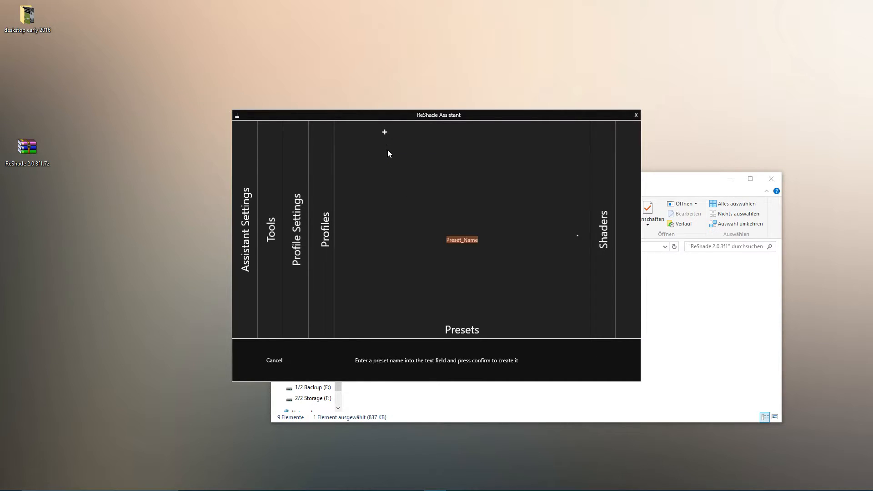
mouse_move(417, 213)
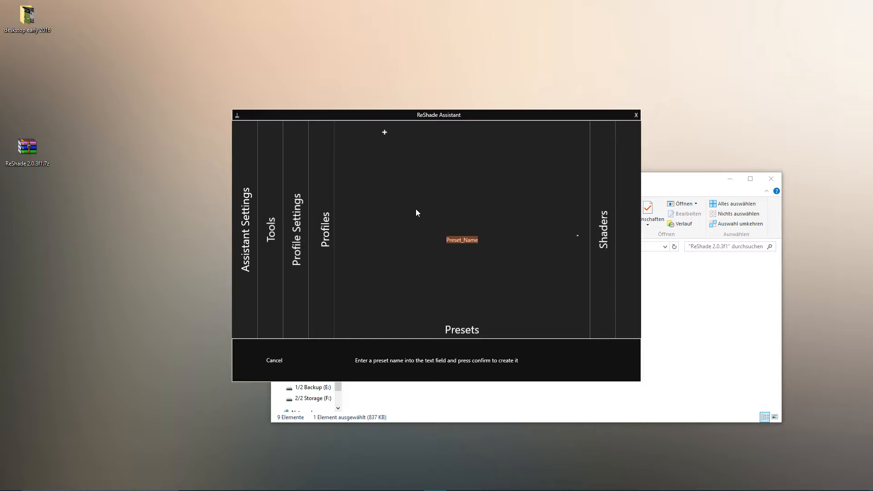
type("forsakeNXE")
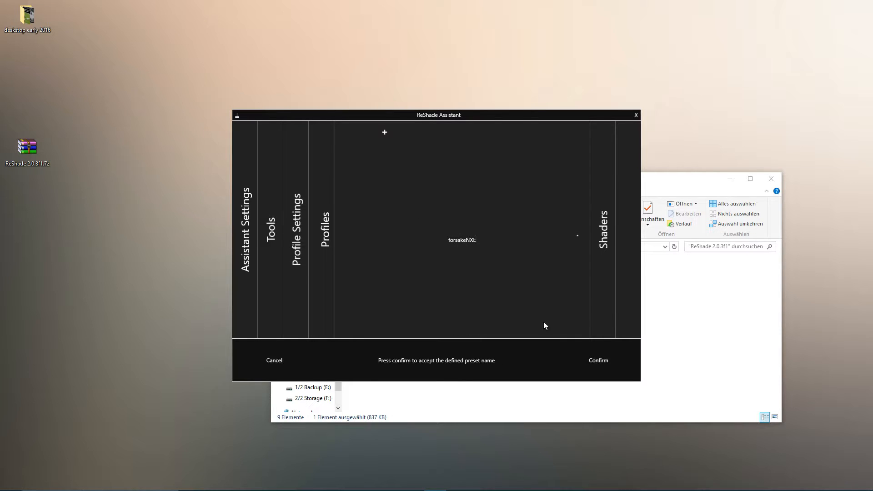
left_click(597, 360)
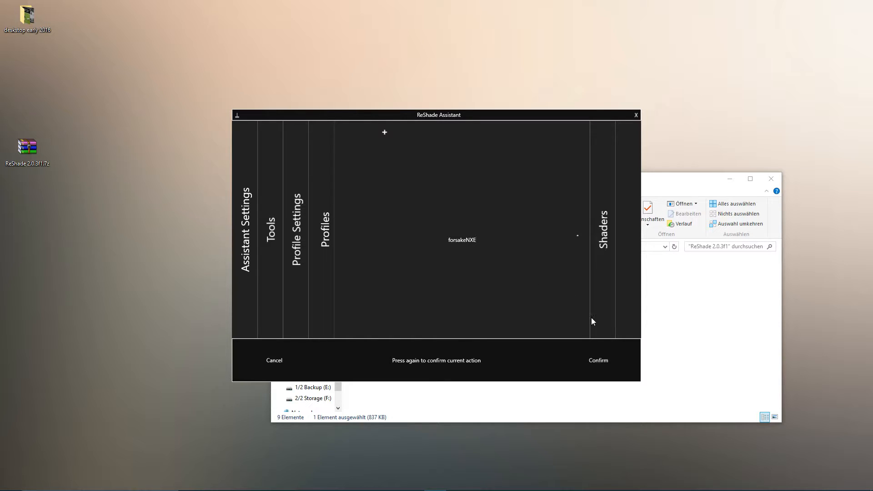
mouse_move(556, 345)
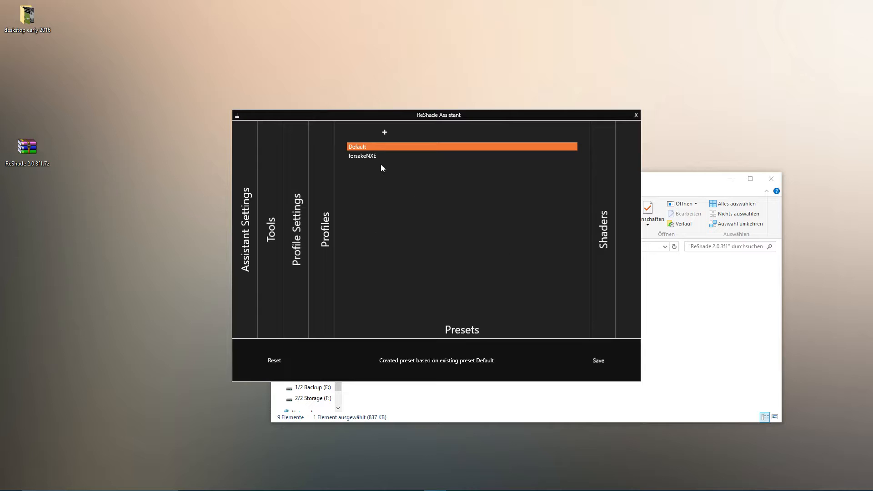
Bring up the list of available shaders for the preset.
left_click(602, 228)
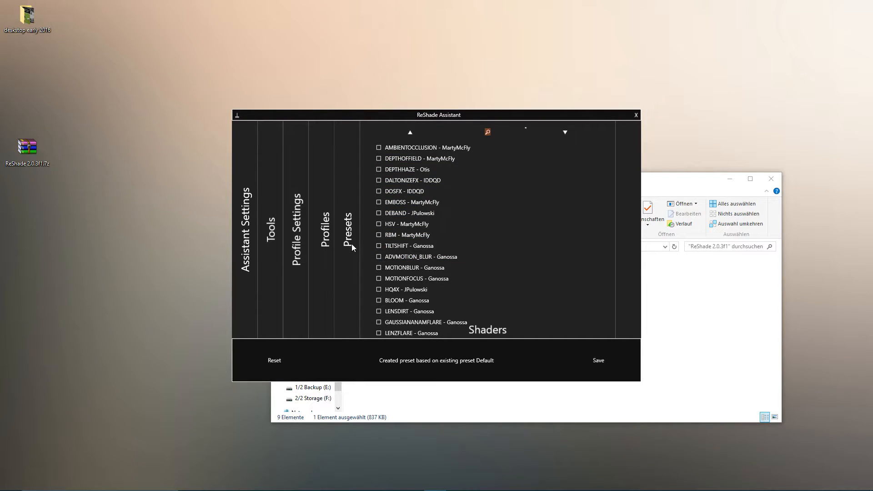
left_click(411, 333)
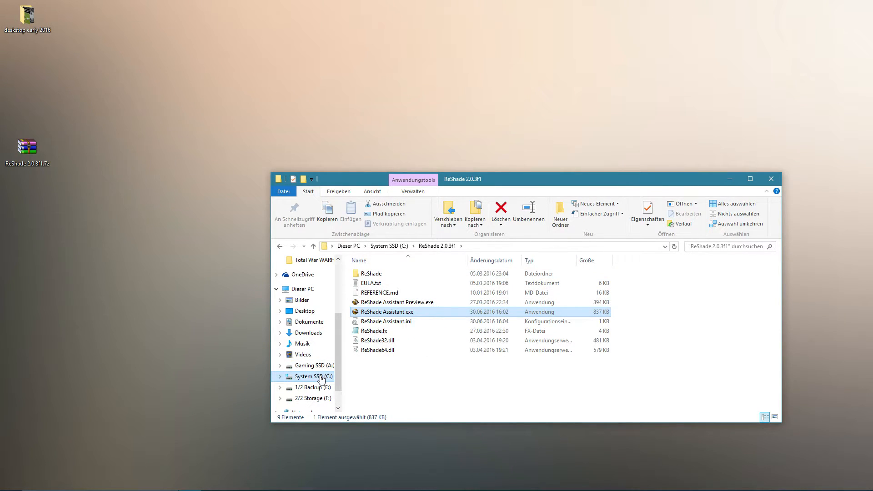
Browse to the Total War WARHAMMER folder under Steam_Games on the Gaming SSD.
left_click(311, 366)
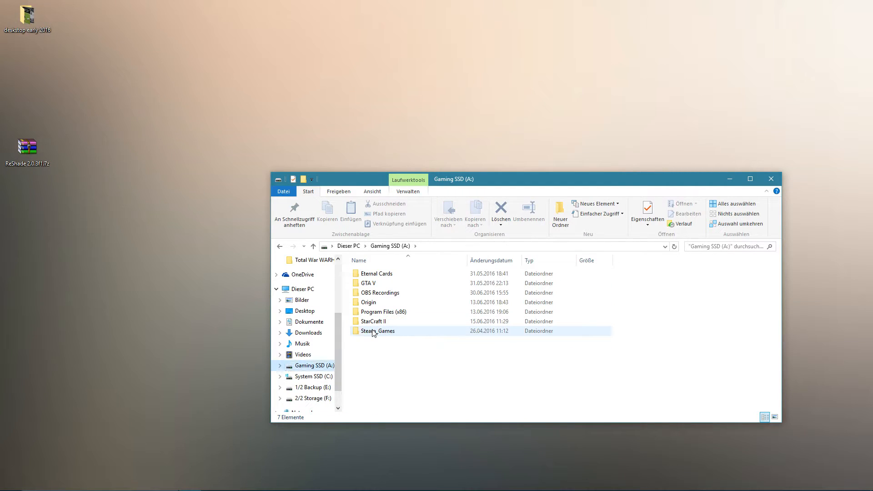
double_click(378, 331)
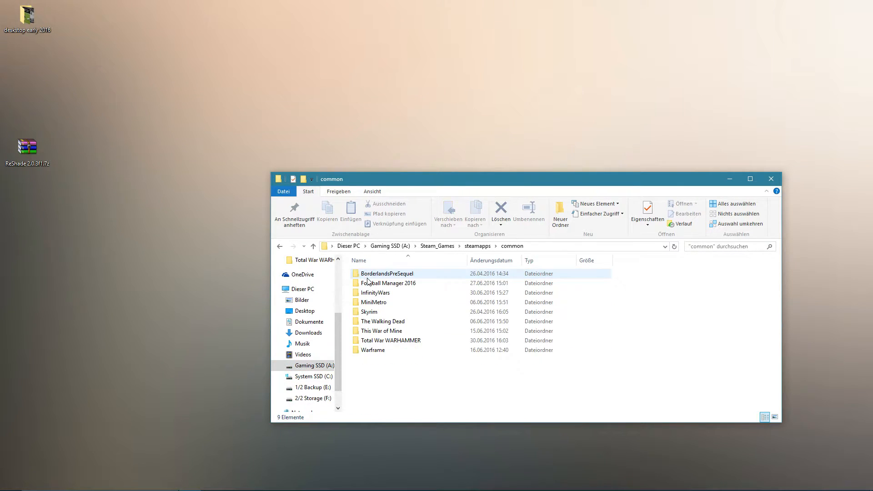
double_click(393, 340)
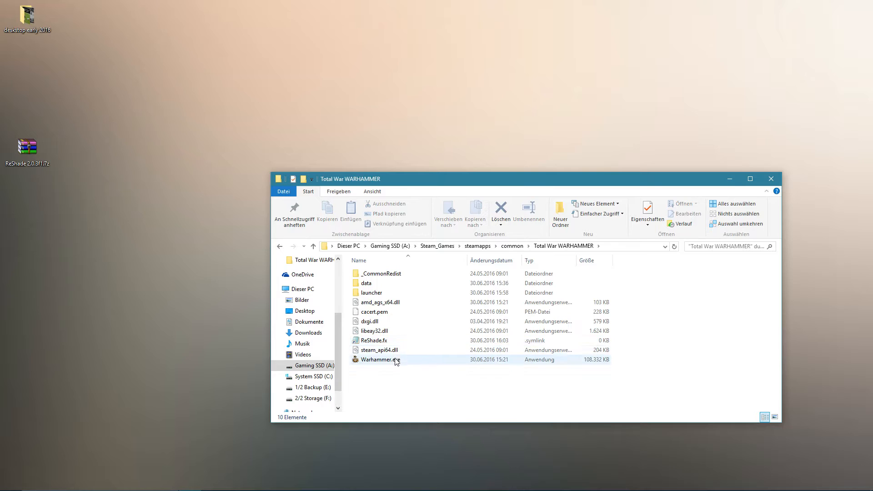
left_click(373, 340)
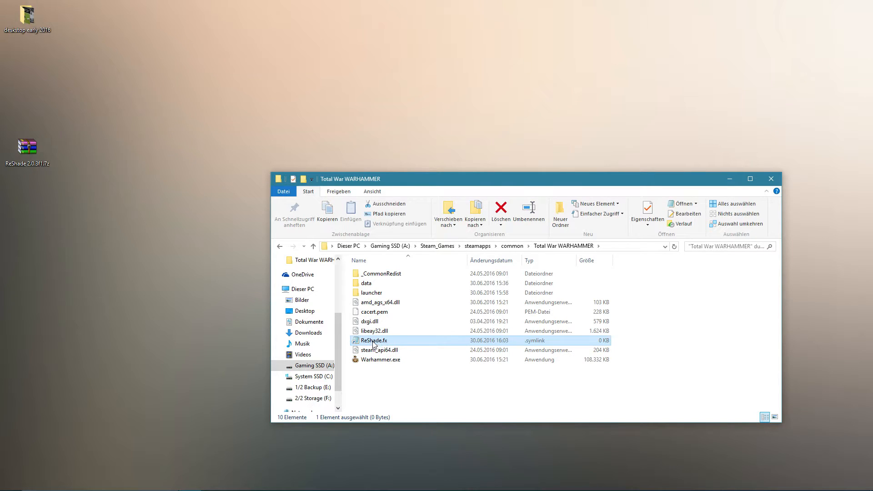
mouse_move(543, 346)
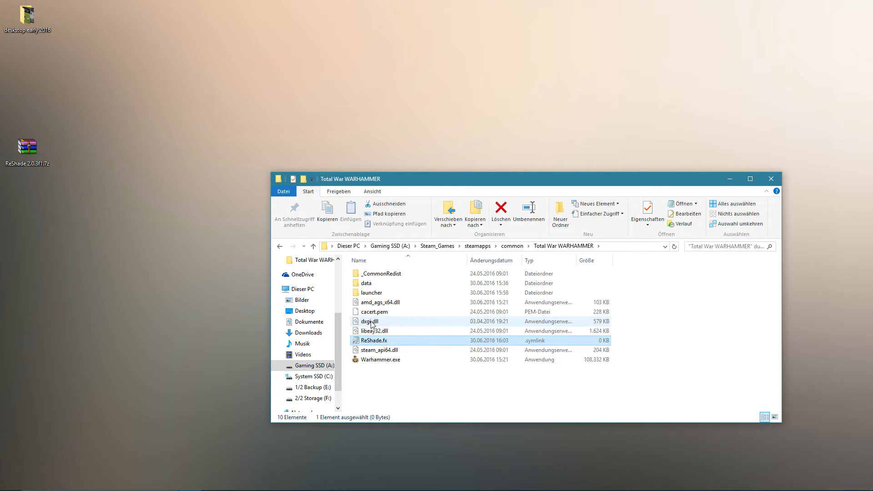
mouse_move(398, 326)
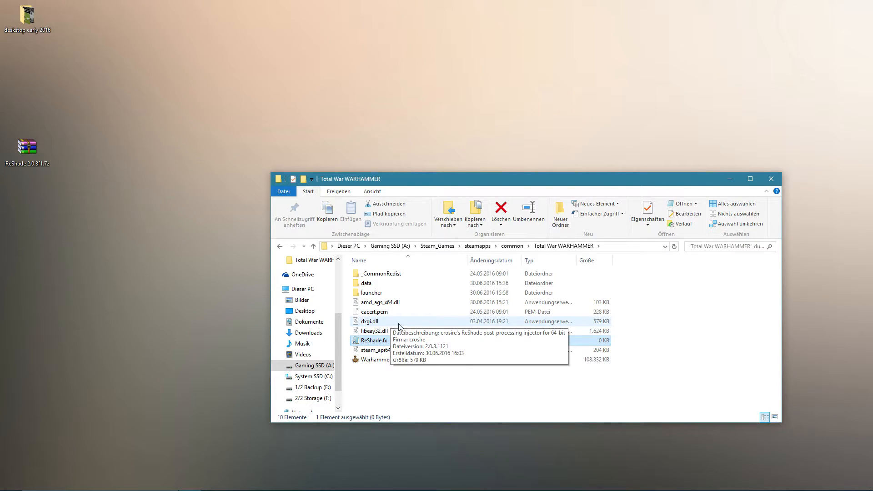
mouse_move(442, 276)
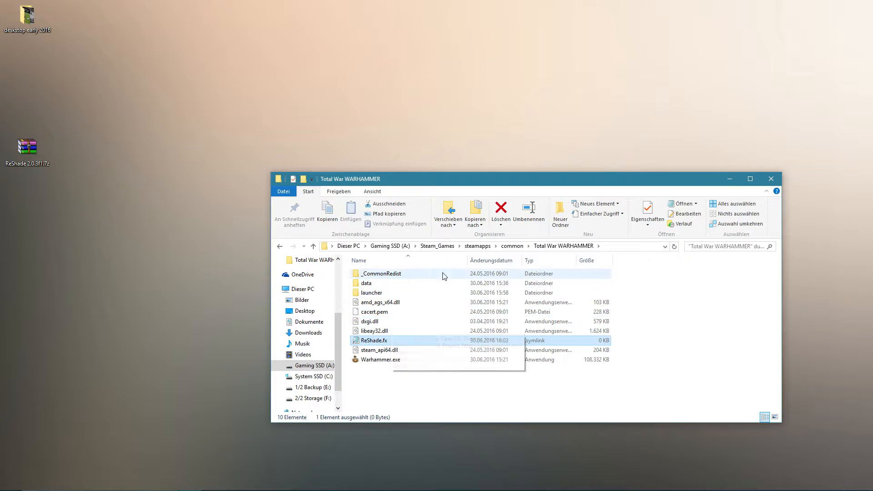
Launch Total War: Warhammer from Warhammer.exe.
left_click(380, 359)
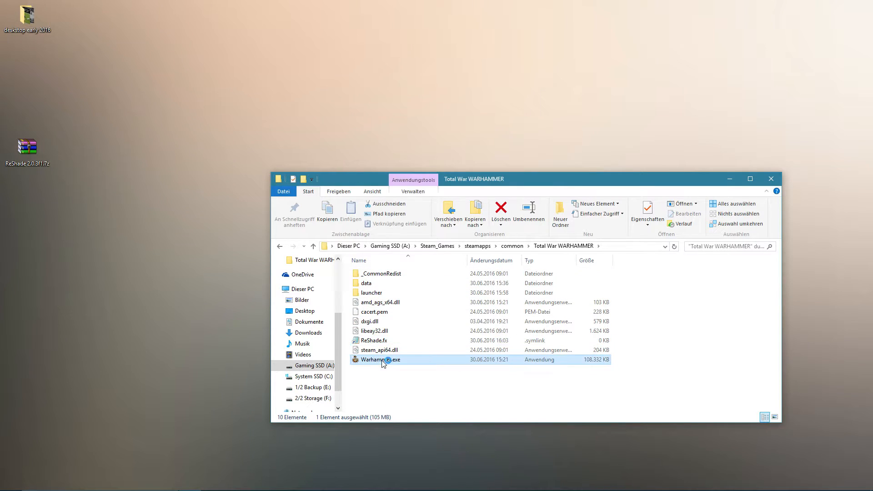
mouse_move(417, 349)
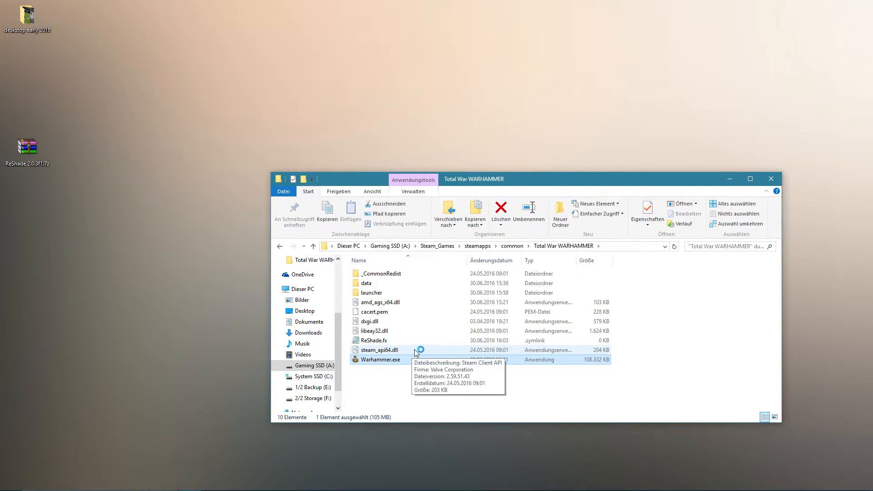
double_click(381, 359)
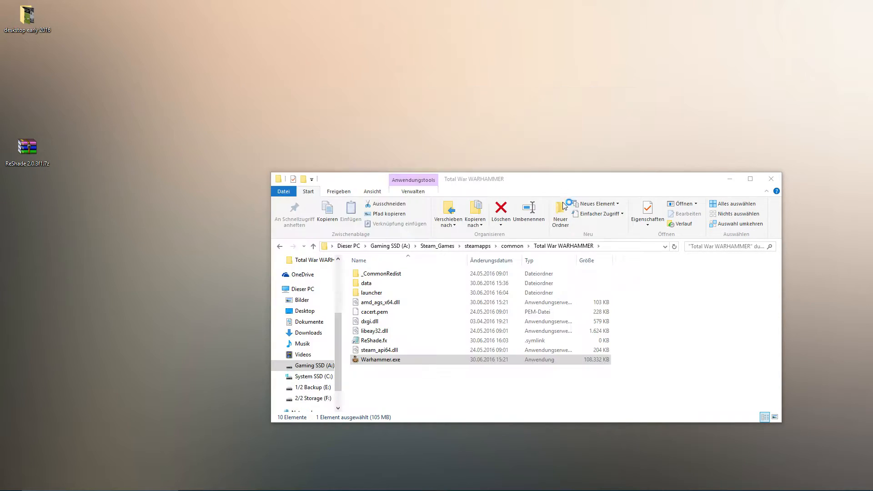
mouse_move(66, 15)
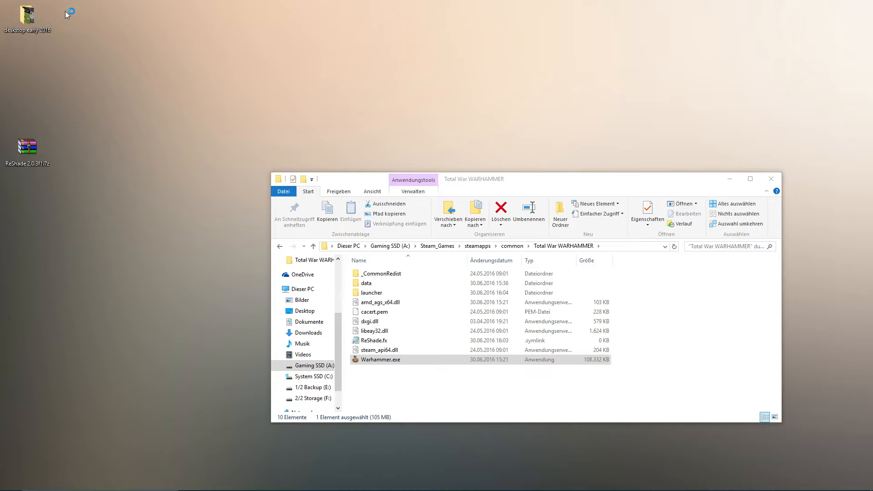
mouse_move(79, 40)
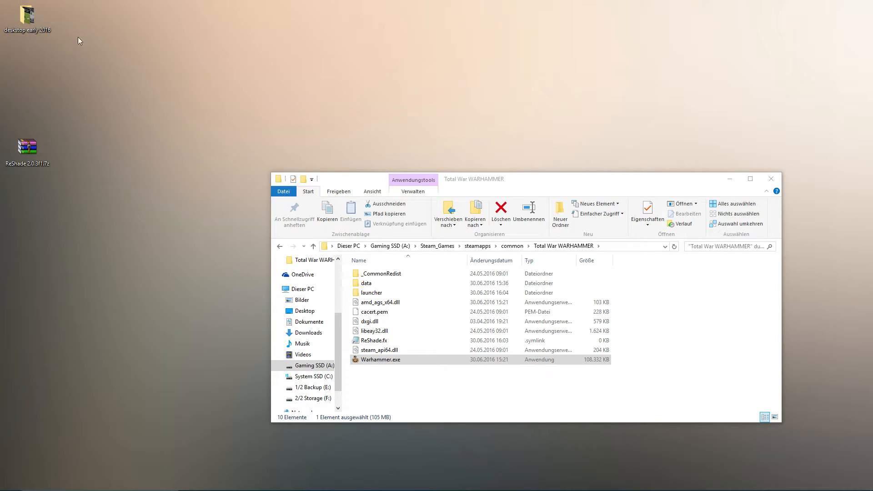
Wait for Total War: Warhammer to load to its main menu.
double_click(381, 359)
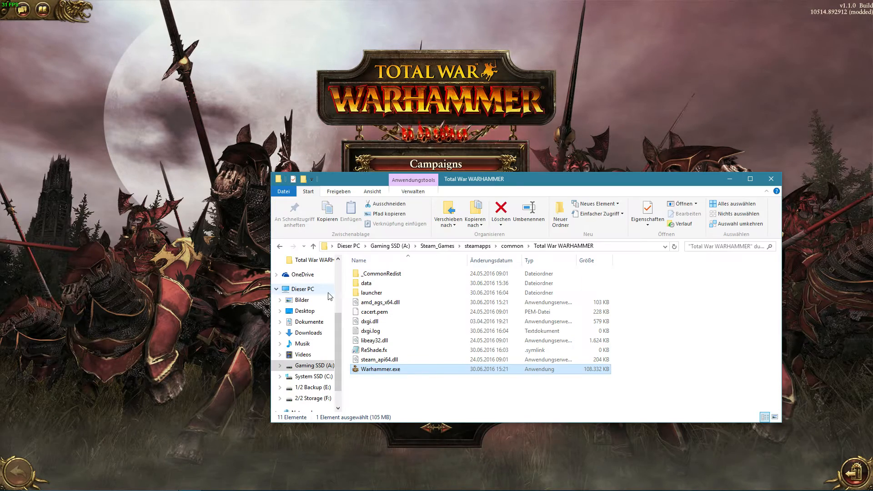
Browse to C: > ReShade 2.0.3f1 > ReShade > Presets > forsakeNXE.
left_click(310, 376)
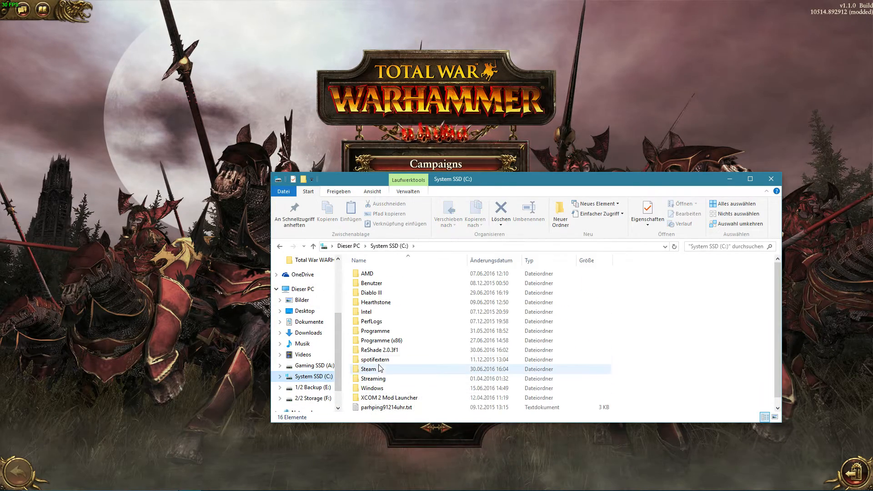
double_click(376, 349)
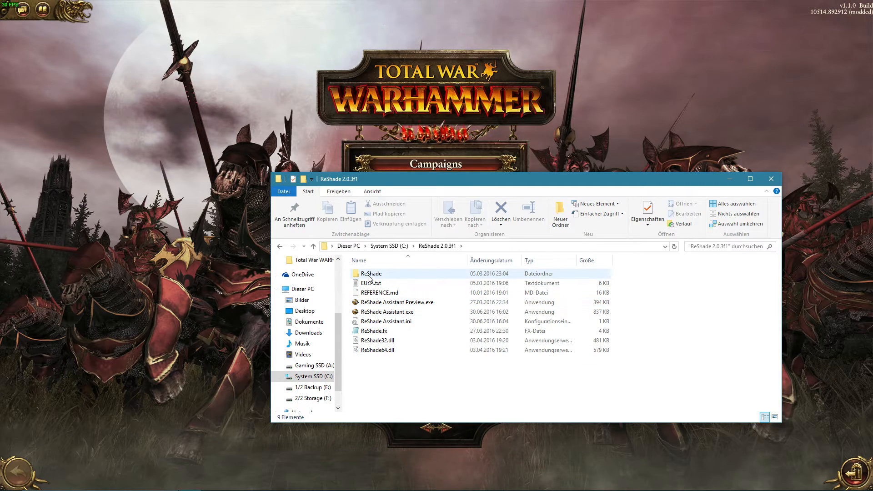
double_click(371, 274)
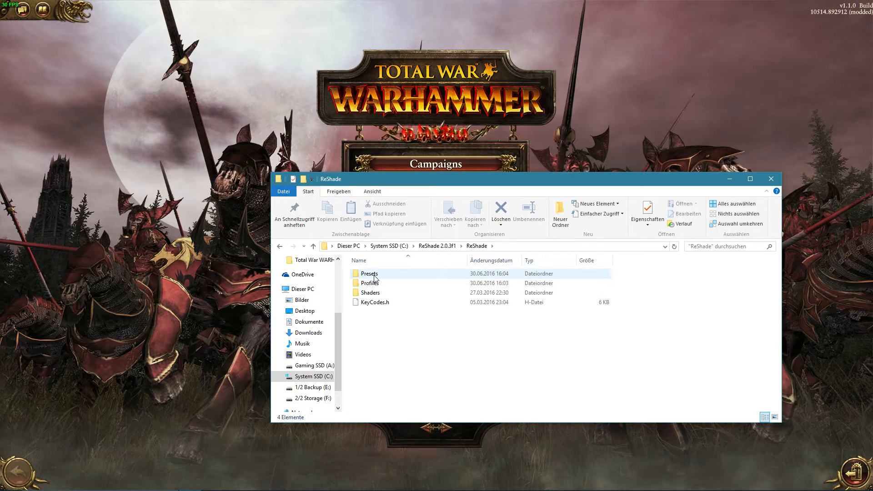
double_click(368, 273)
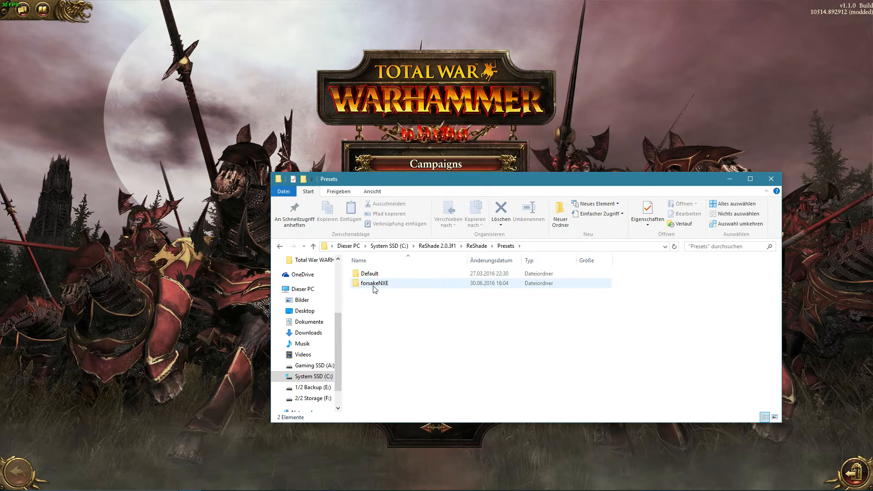
mouse_move(373, 284)
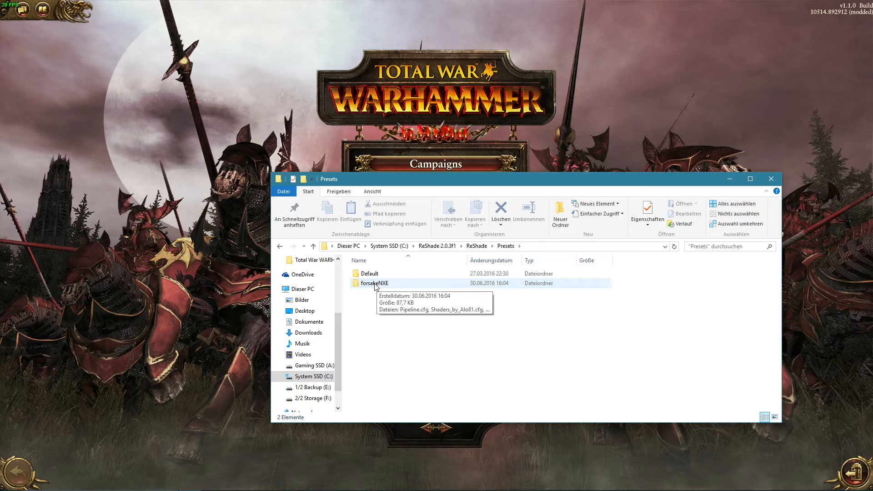
double_click(373, 283)
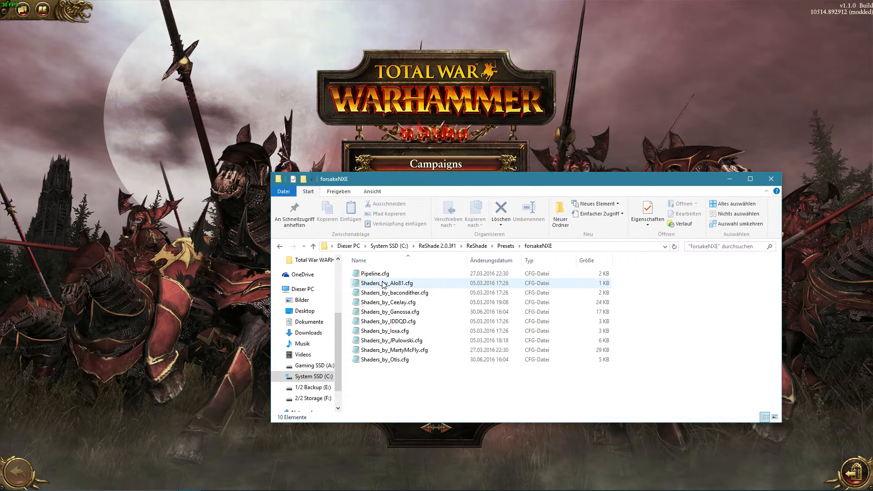
mouse_move(383, 283)
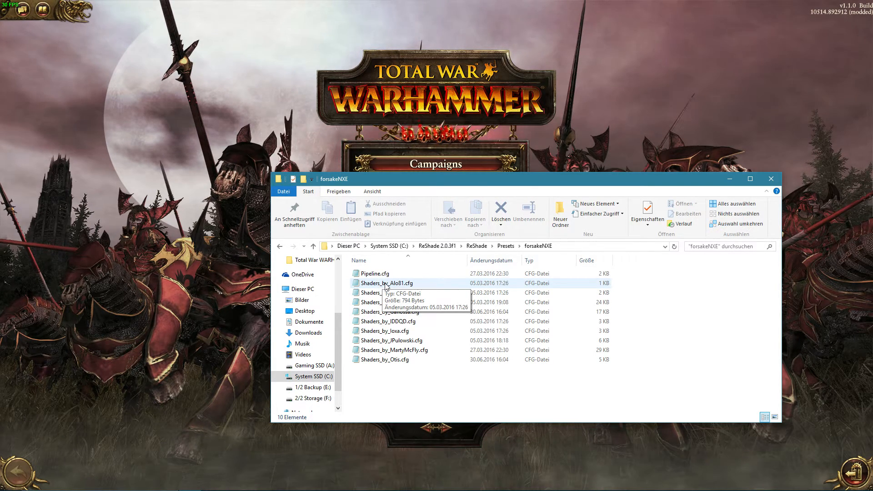
mouse_move(401, 331)
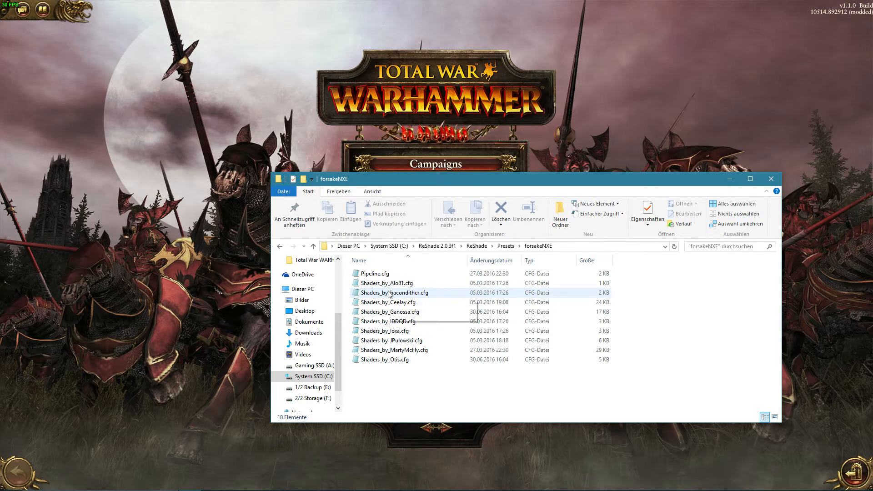
Open Shaders_by_Alo81.cfg in Notepad.
left_click(384, 359)
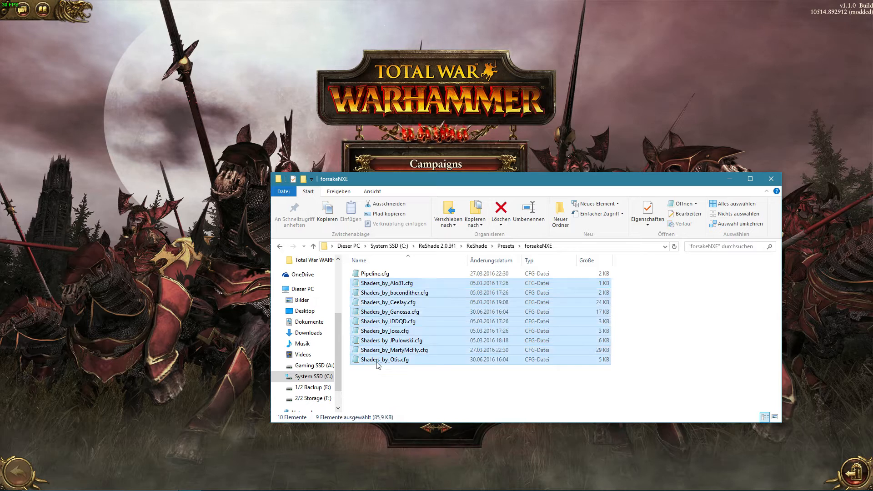
mouse_move(383, 380)
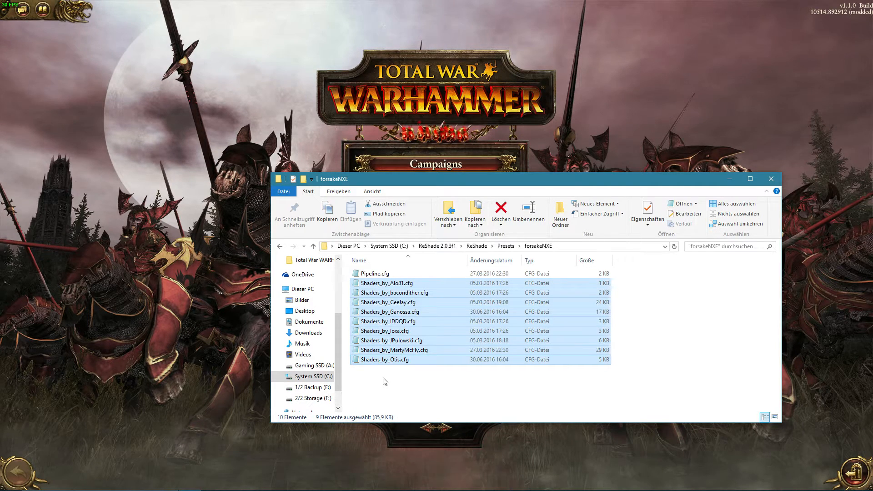
mouse_move(384, 371)
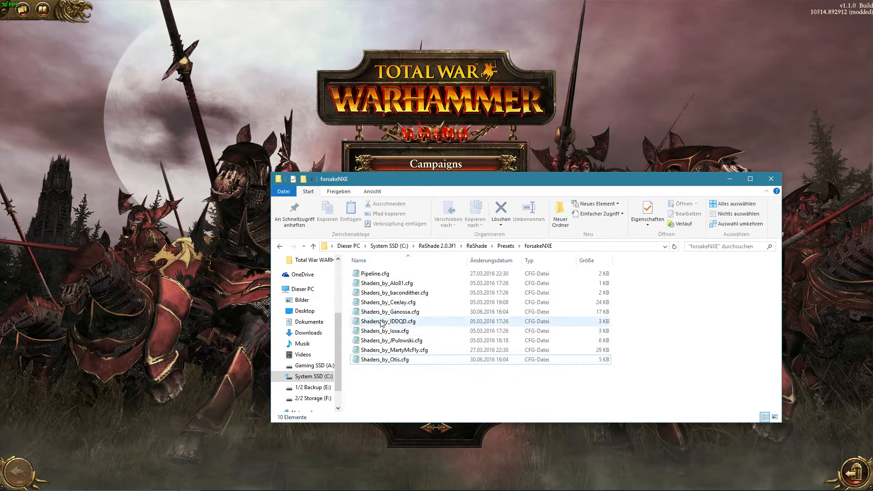
double_click(378, 283)
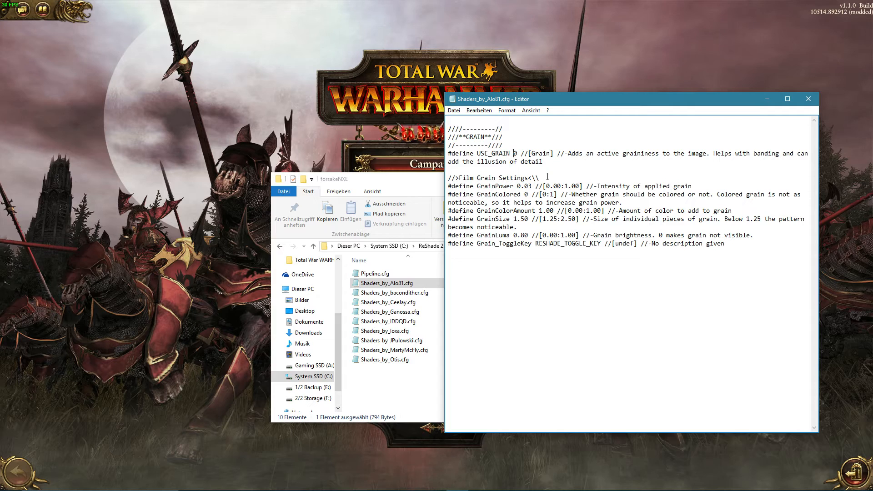
Set USE_GRAIN to 1, then back to 0, and save Shaders_by_Alo81.cfg.
type("1")
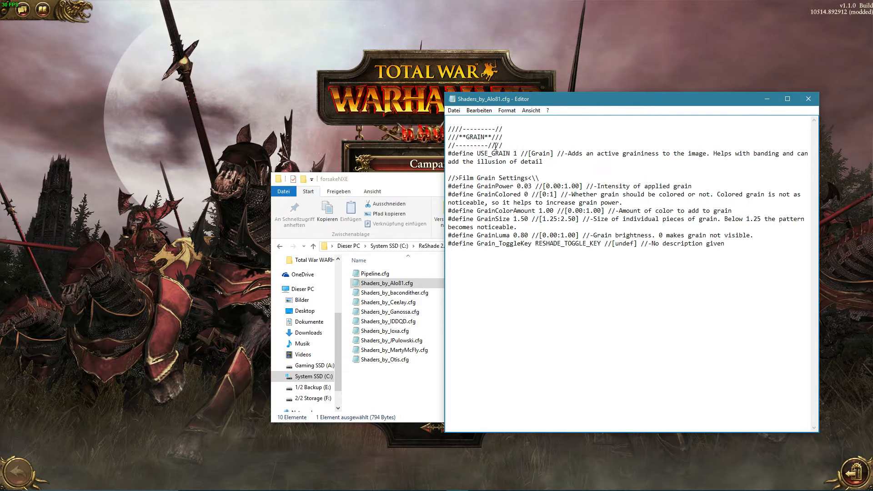
double_click(500, 153)
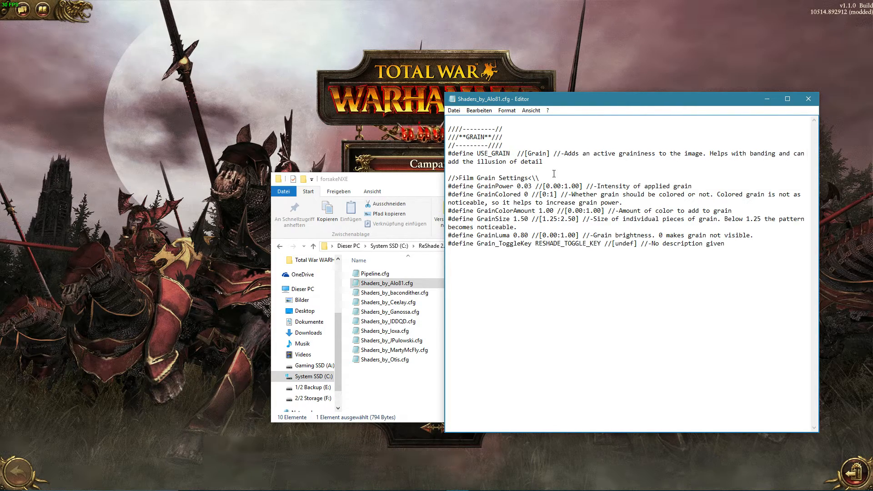
type("0")
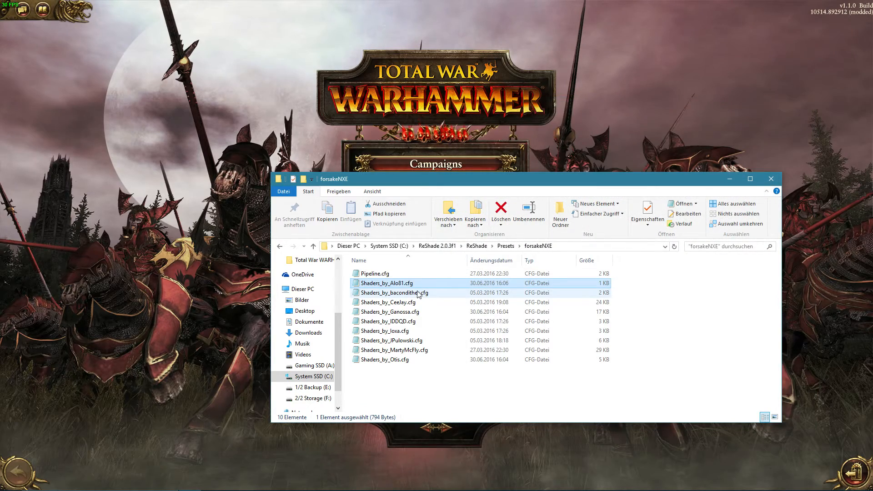
Open Shaders_by_Ceelay.cfg in Notepad.
double_click(395, 292)
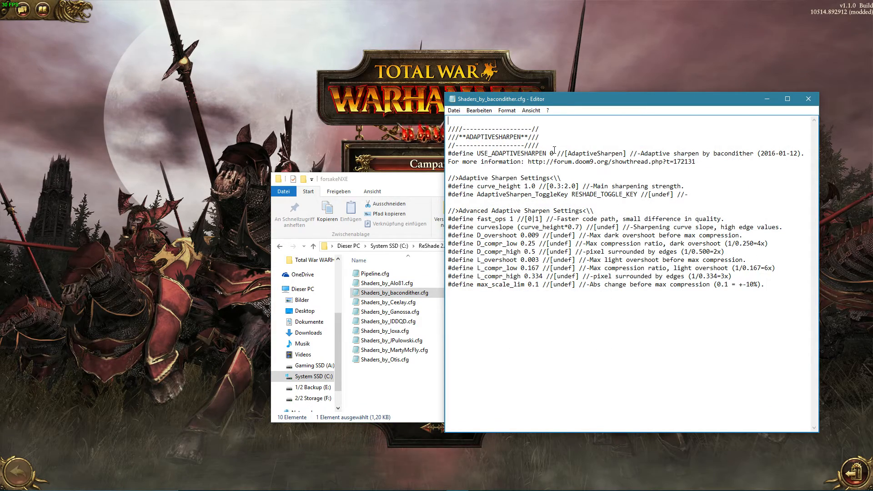
left_click(389, 302)
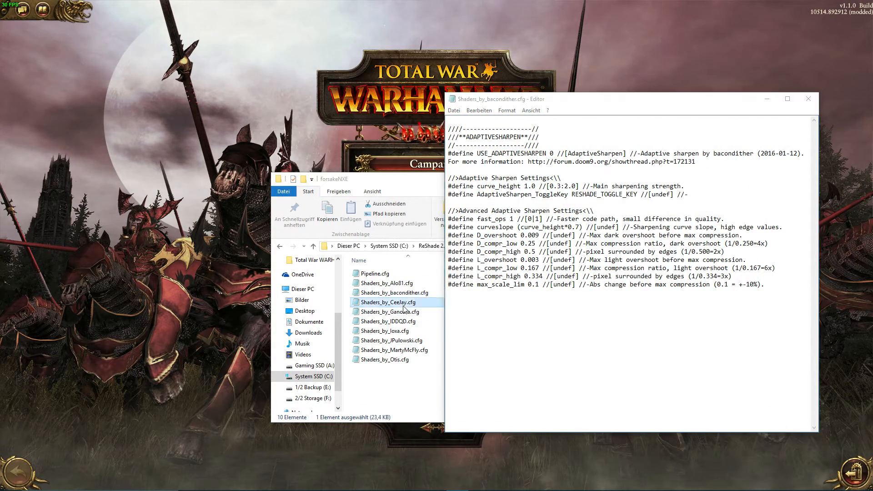
double_click(388, 302)
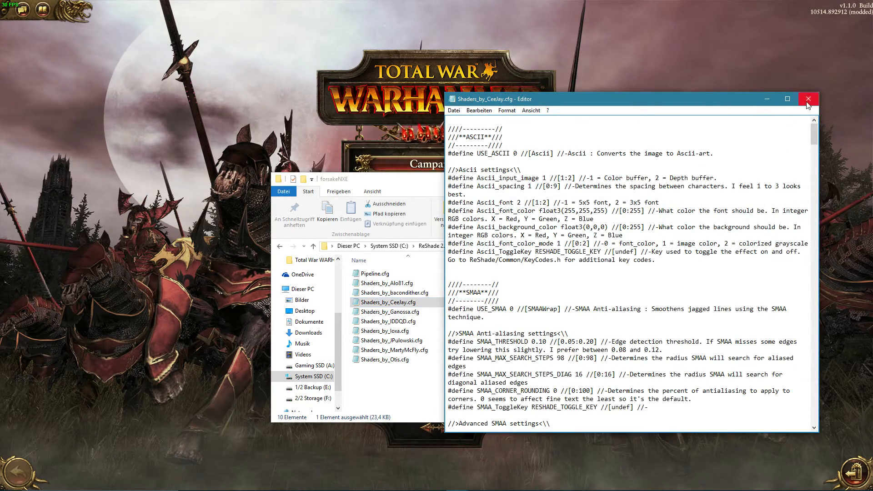
mouse_move(509, 172)
type("1")
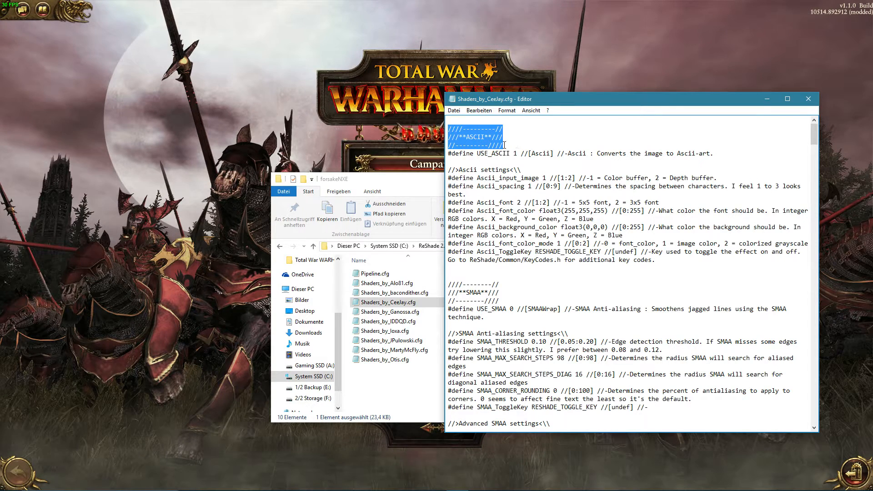
Set USE_ASCII to 1 and save so ReShade recompiles the effect.
left_click(513, 149)
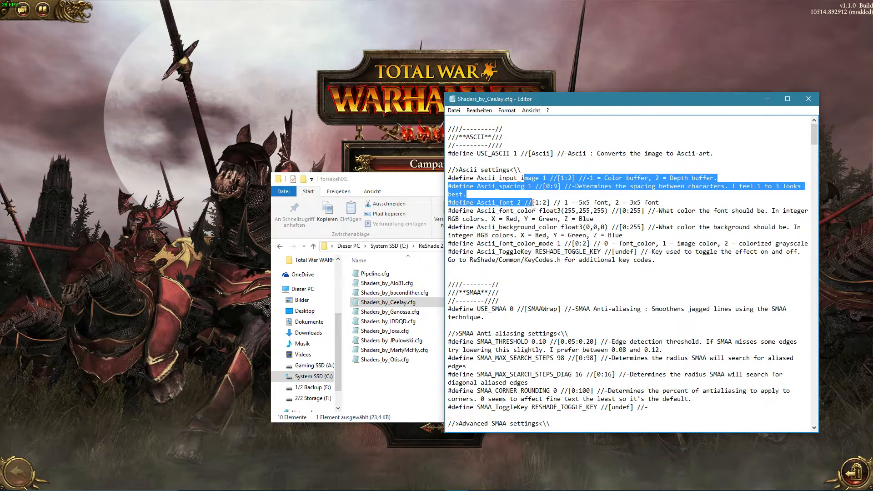
left_click(517, 202)
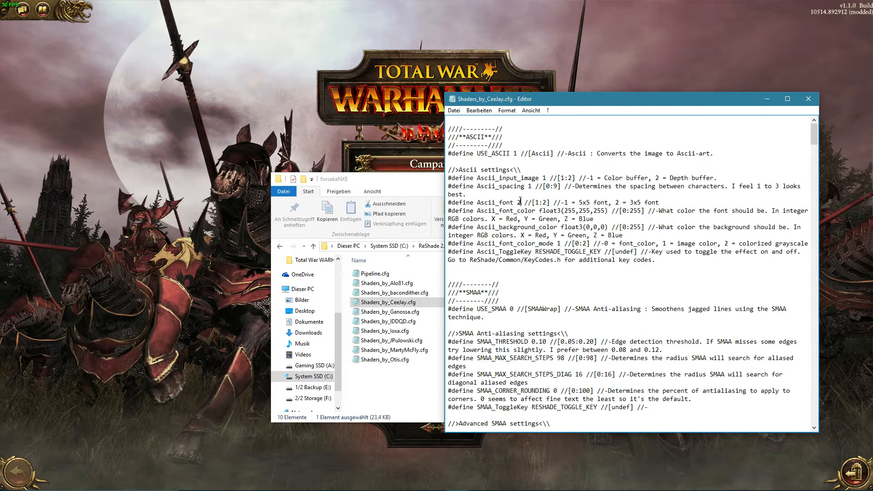
mouse_move(530, 186)
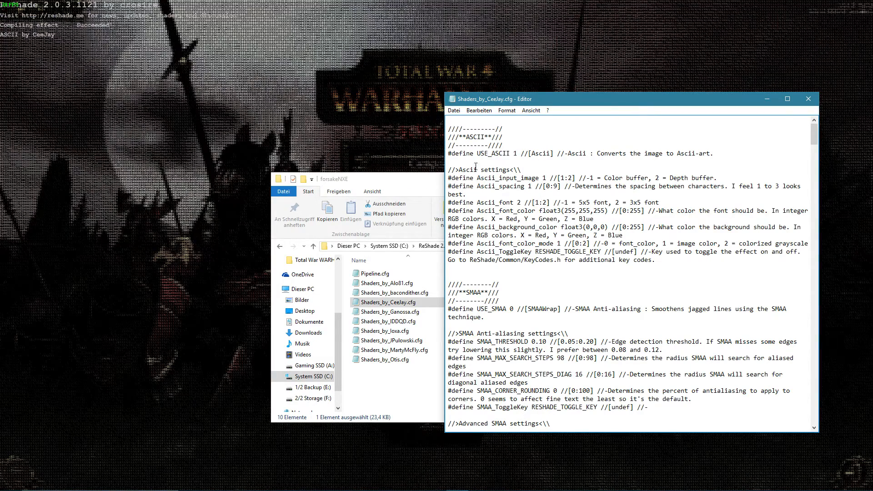
mouse_move(162, 98)
type("0")
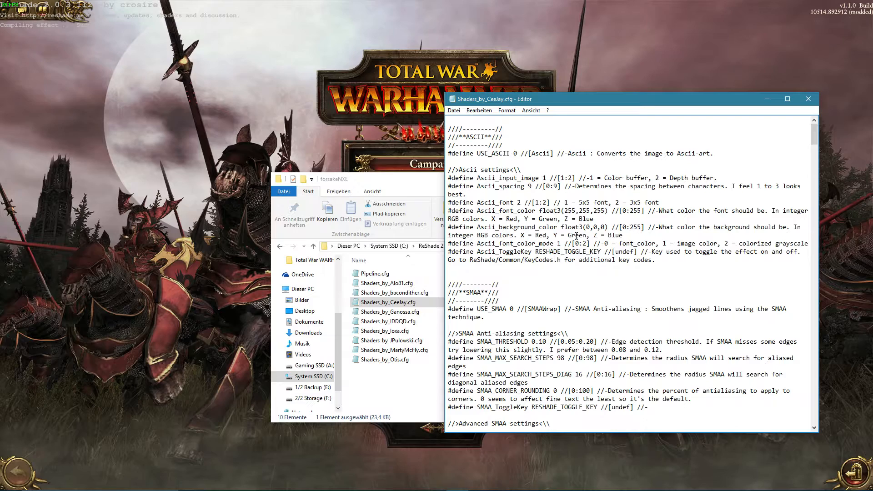
Set CartoonPower to 1 and switch USE_CARTOON back to 0 after previewing, saving the file.
scroll("down", 3)
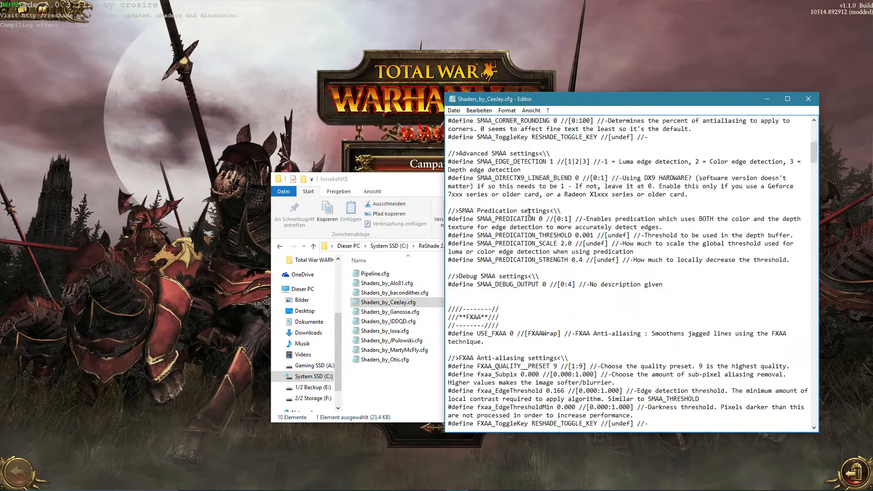
scroll("down", 3)
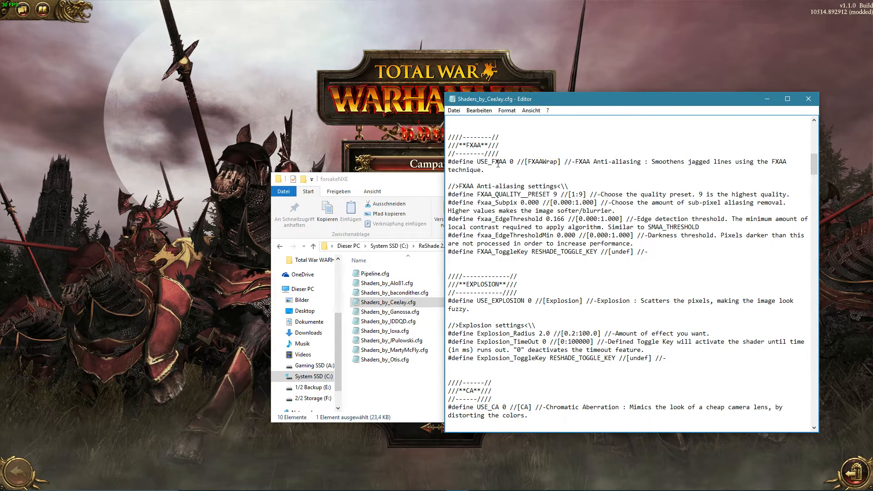
scroll("down", 3)
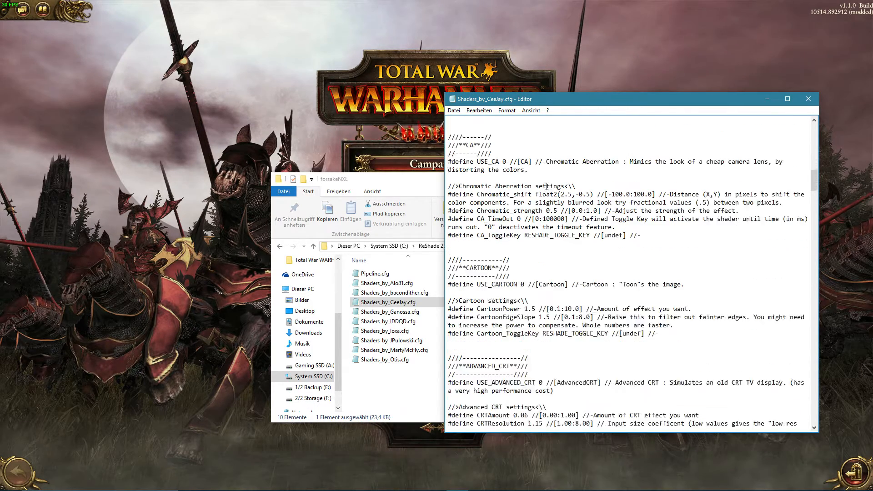
scroll("down", 3)
type("1")
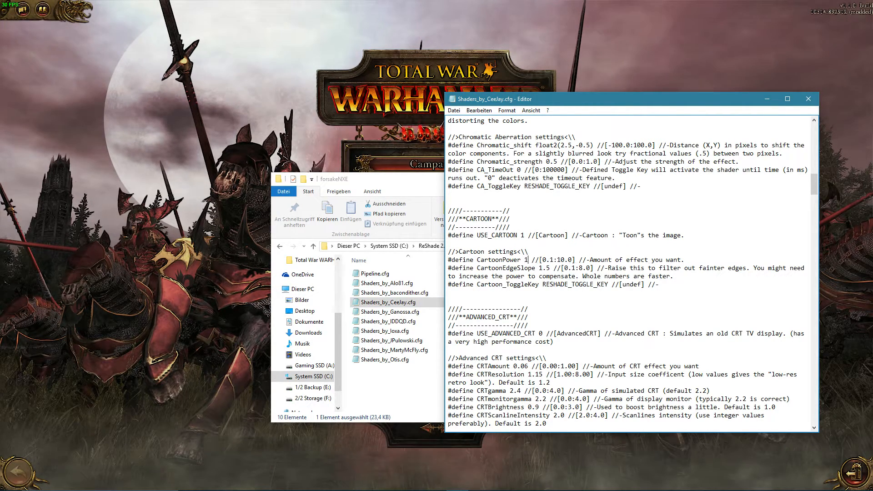
type("0")
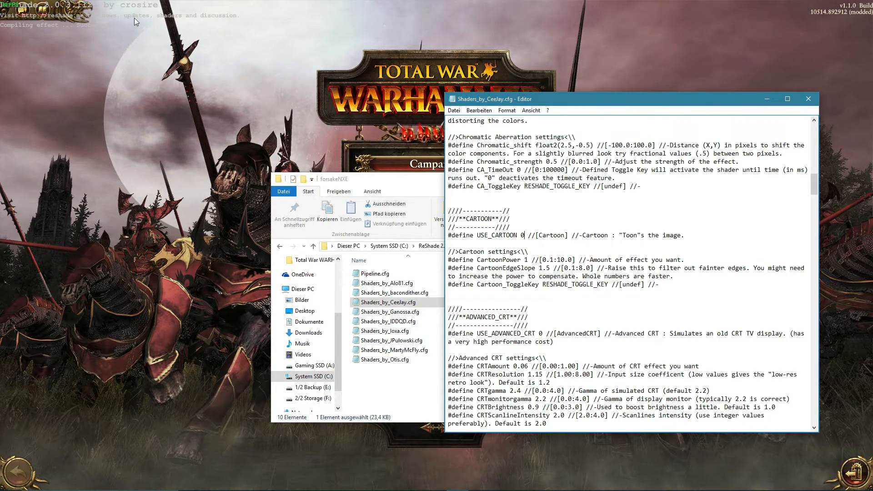
mouse_move(53, 31)
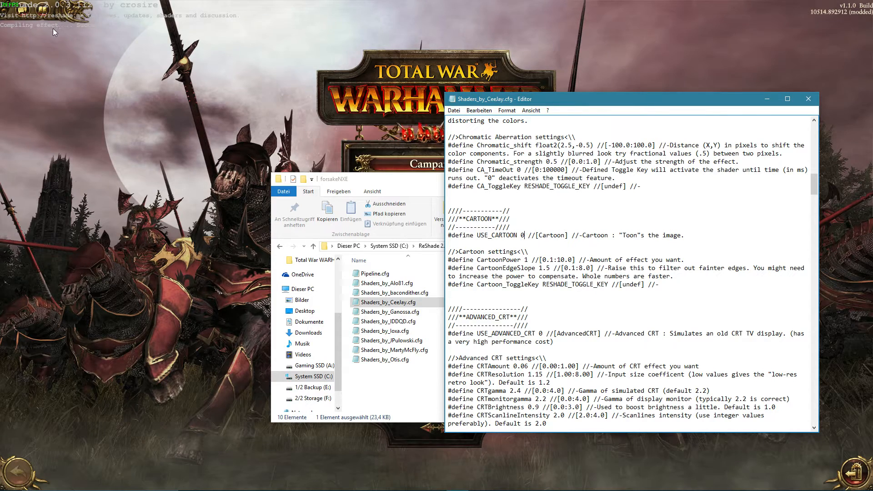
scroll("down", 3)
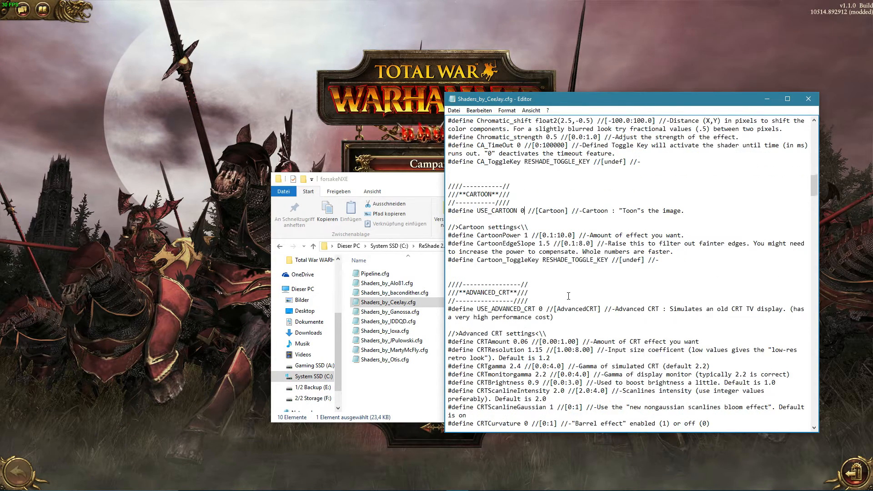
Edit USE_ADVANCED_CRT to preview it, then scroll past PIXELART_CRT to the Bloom and HDR sections.
scroll("down", 3)
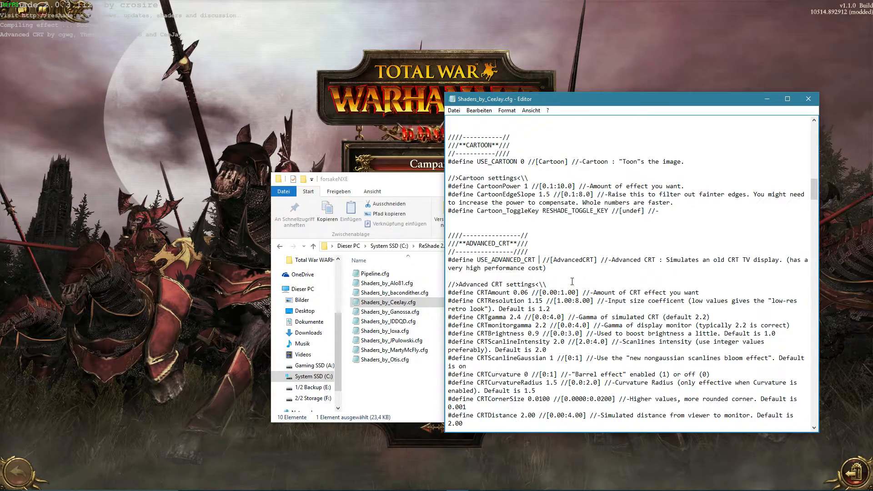
scroll("down", 3)
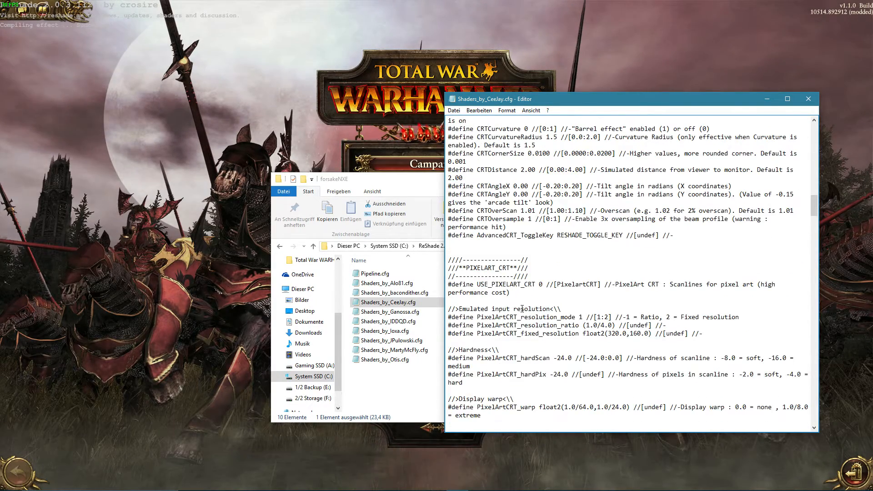
scroll("down", 3)
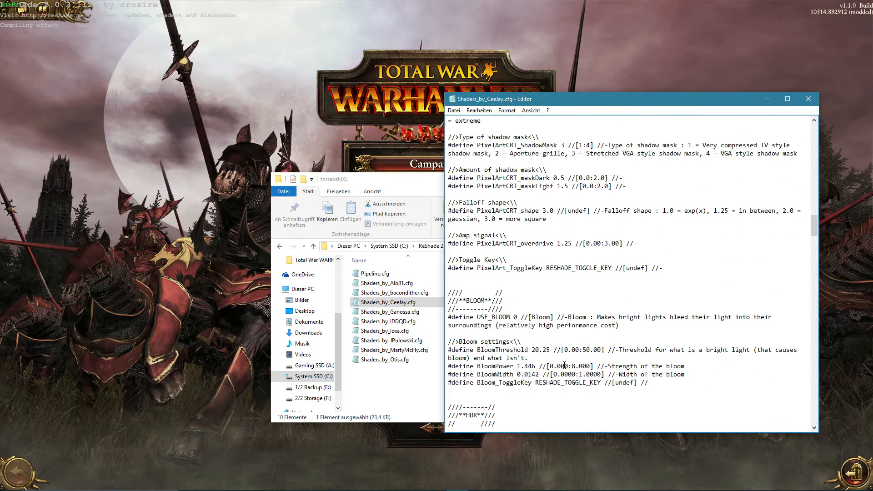
scroll("down", 3)
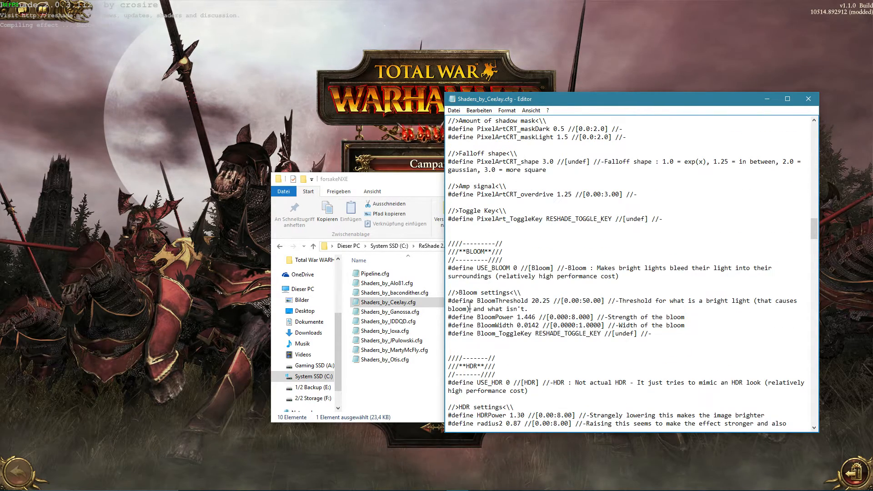
Read the bloom strength description, then load Shaders_by_Ganossa.cfg at its Motion Blur sections.
double_click(473, 247)
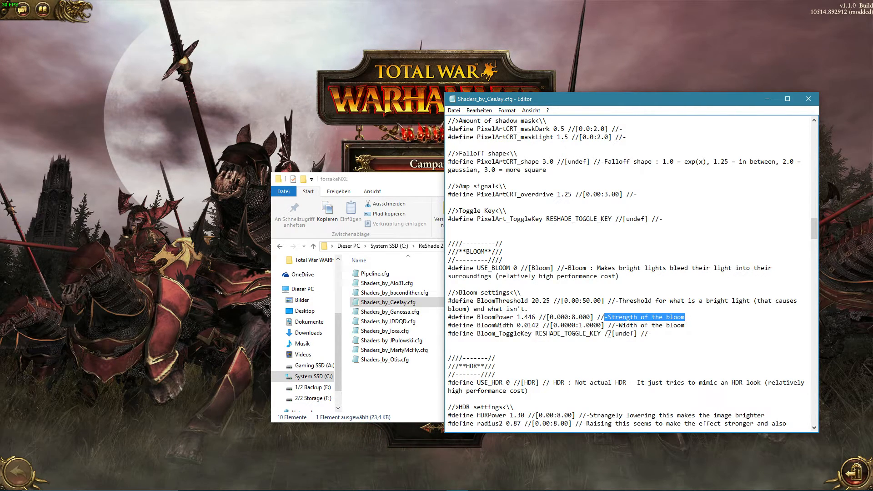
double_click(524, 316)
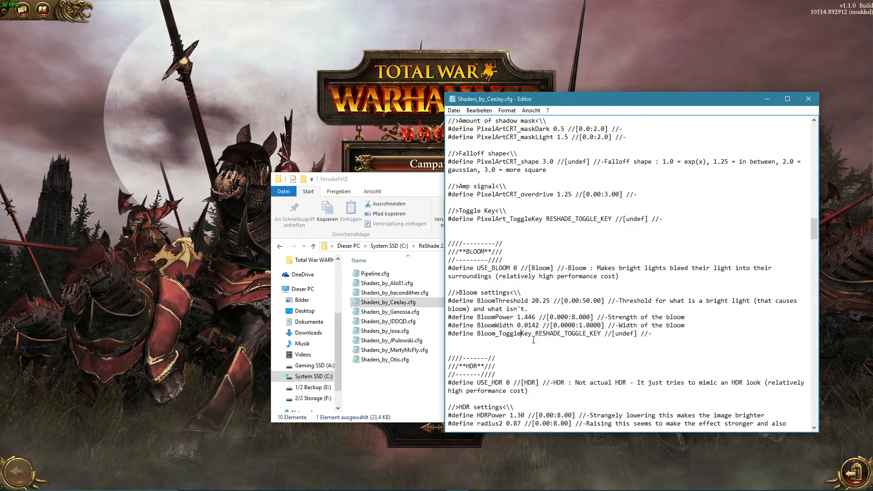
scroll("down", 3)
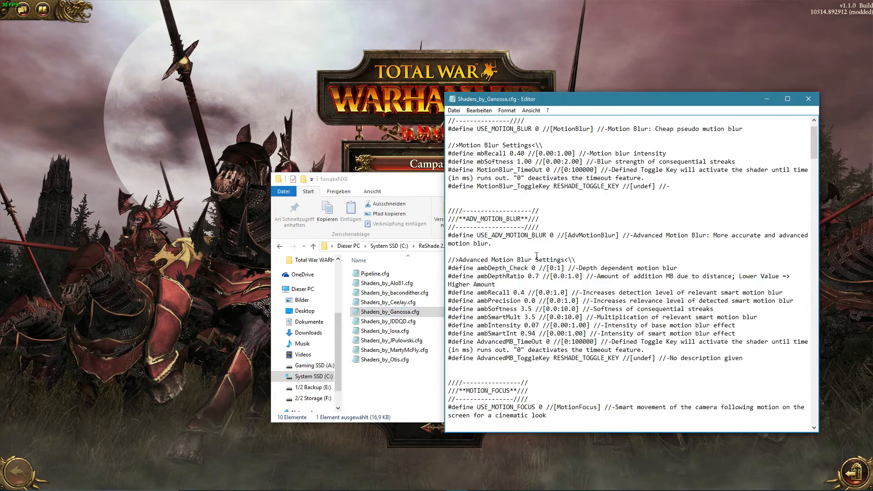
Browse the IDDQD, Ioxa and JPulowski files, ending in Shaders_by_MartyMcFly.cfg at its DOF settings.
scroll("down", 3)
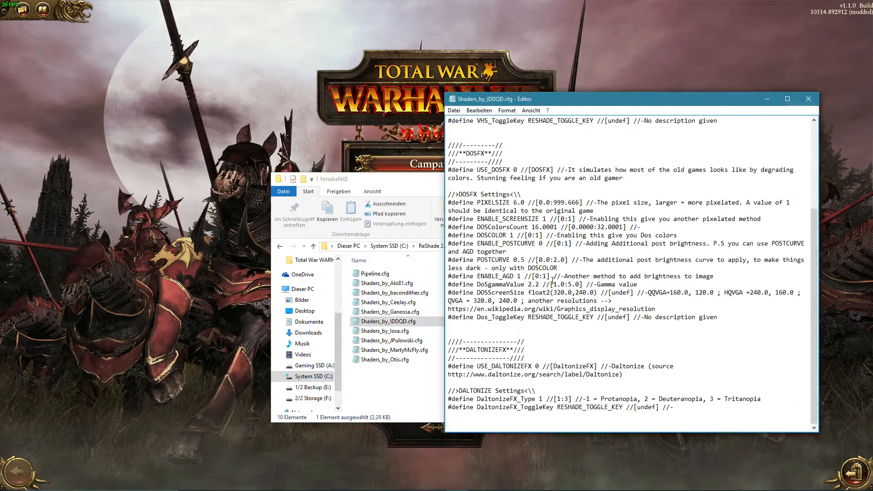
double_click(387, 330)
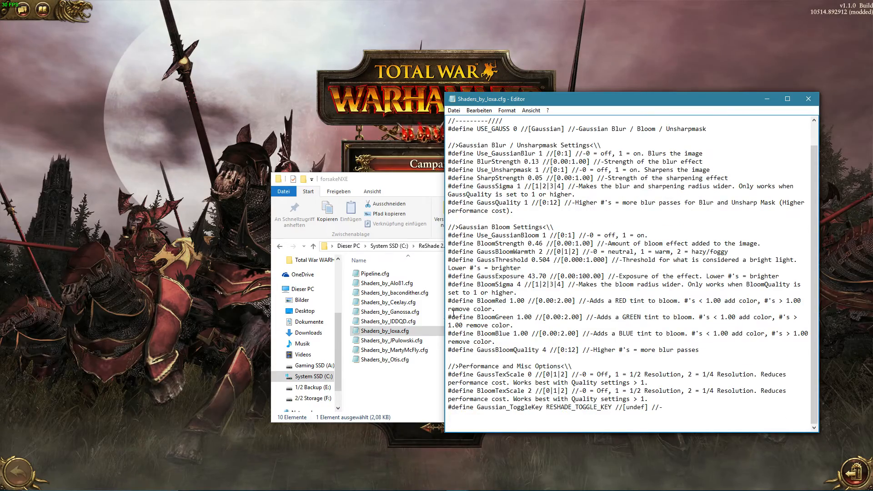
double_click(391, 339)
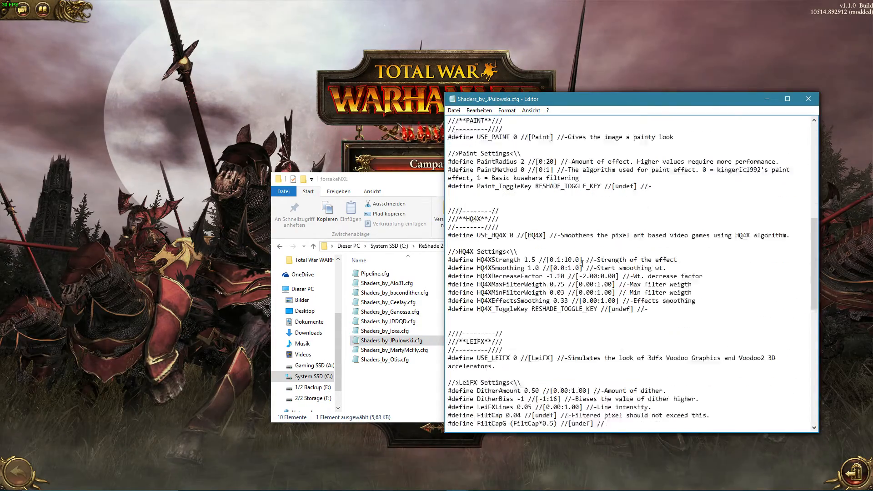
left_click(394, 350)
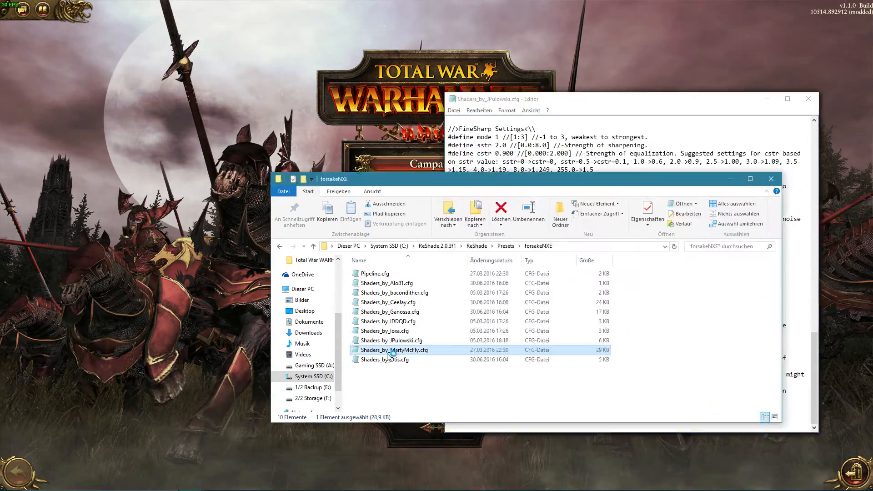
double_click(394, 349)
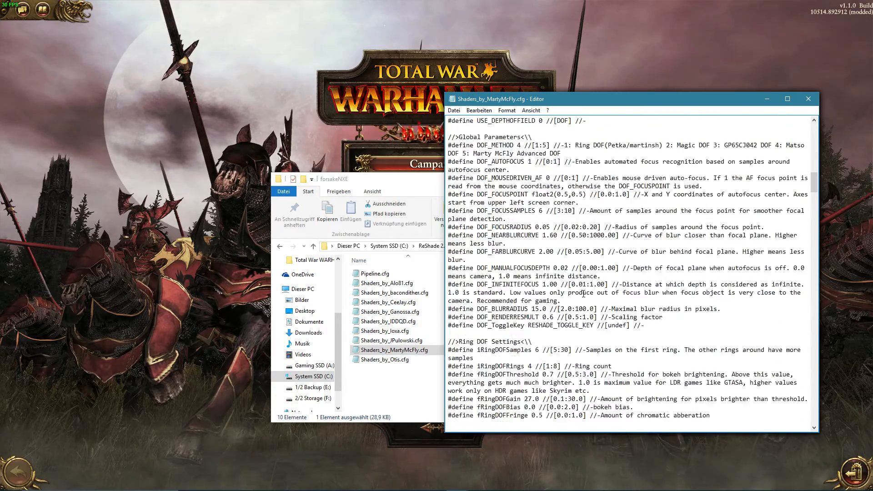
scroll("down", 3)
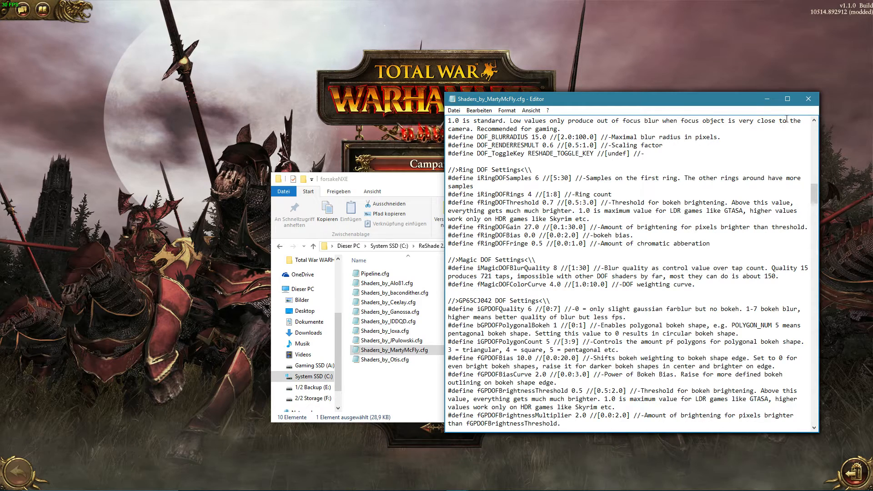
mouse_move(807, 99)
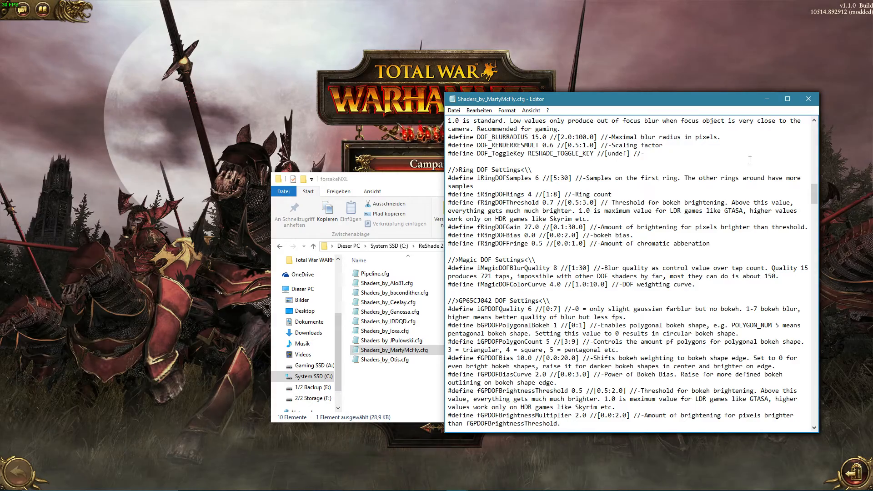
Close the Notepad windows so only the forsakeNXE folder remains in Explorer.
double_click(390, 320)
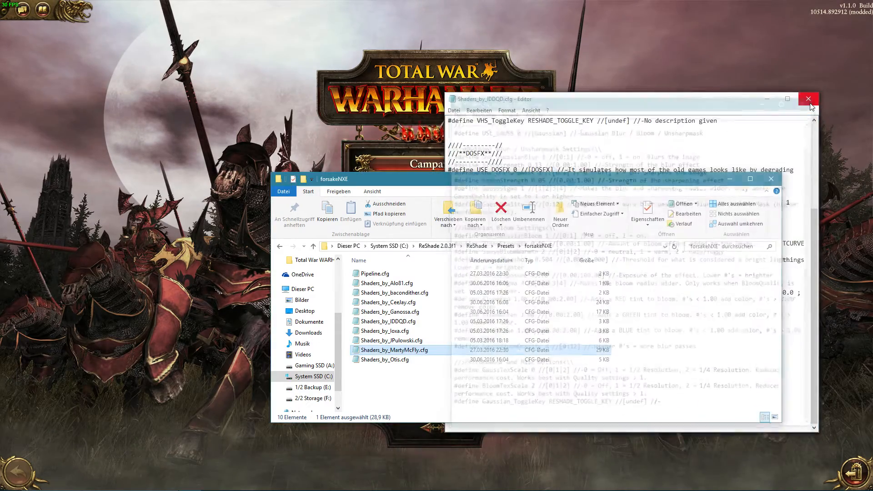
left_click(809, 98)
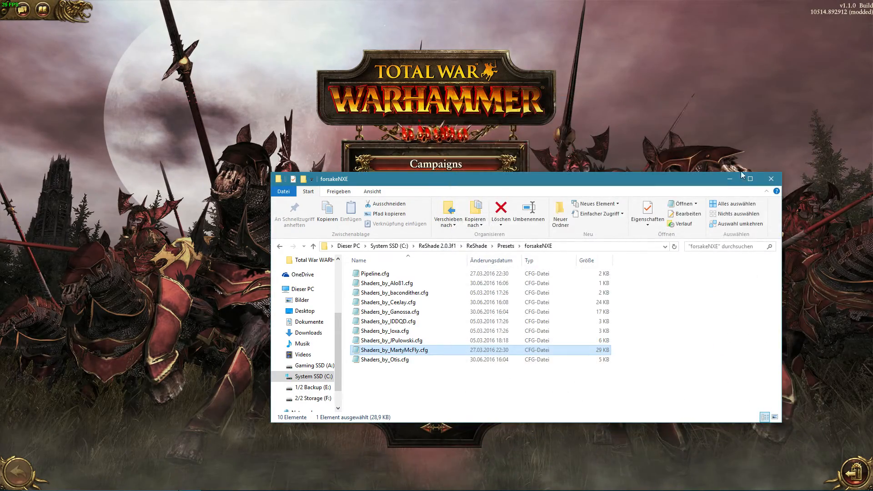